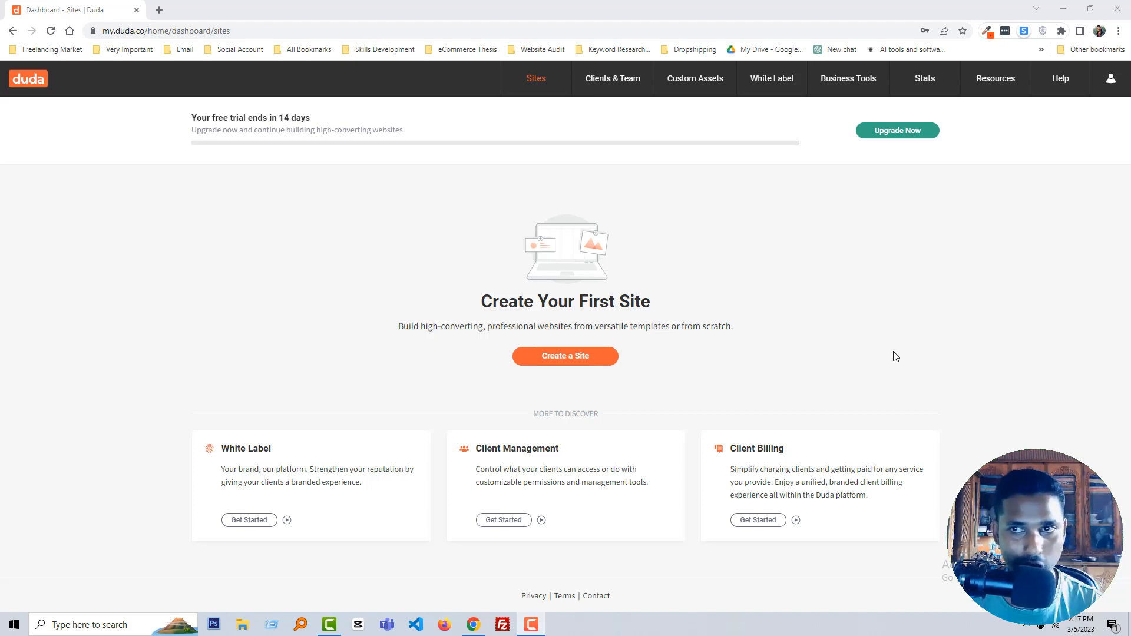
{"action": "mouse_move", "coordinate": [963, 302]}
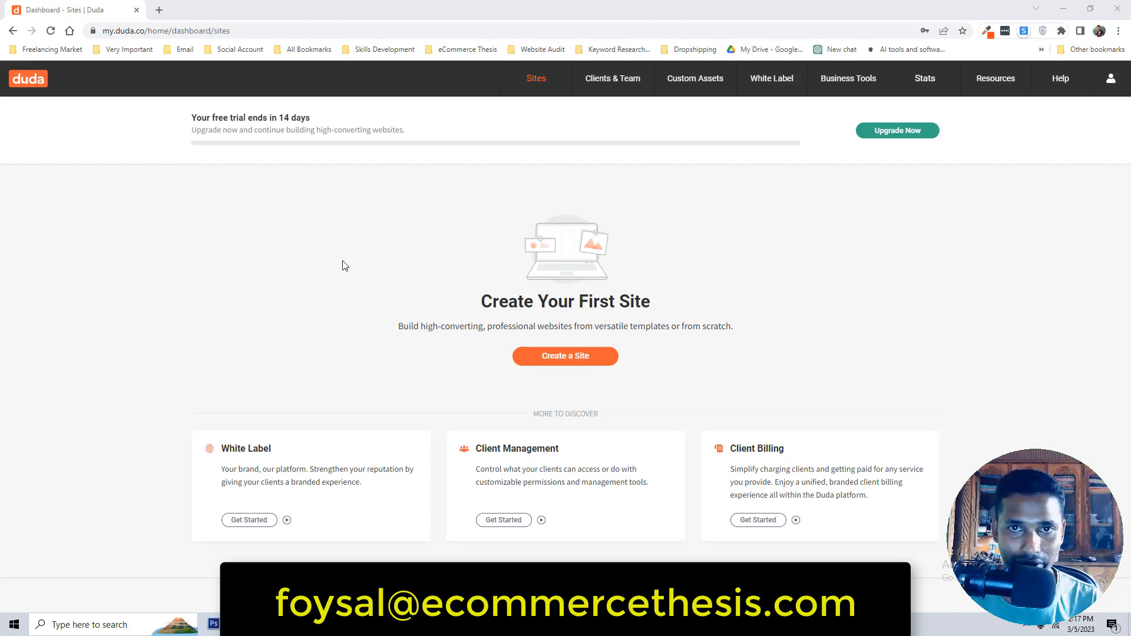
{"action": "mouse_move", "coordinate": [378, 272]}
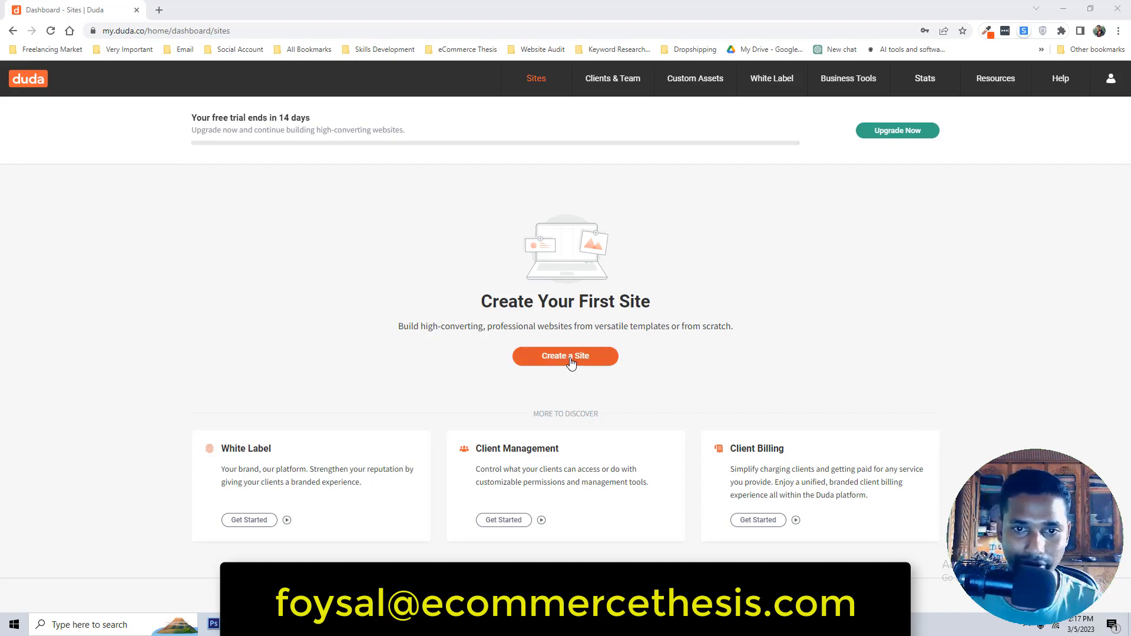
Step: Start a new site with the orange 'Create a Site' button on the dashboard
{"action": "left_click", "coordinate": [565, 356]}
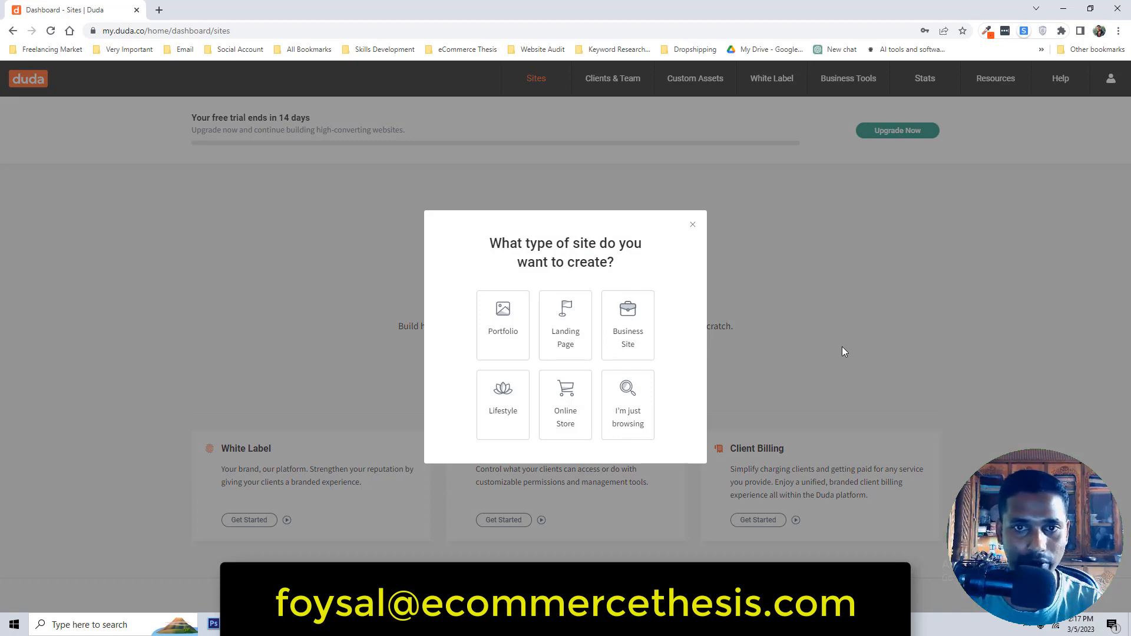
{"action": "mouse_move", "coordinate": [546, 281]}
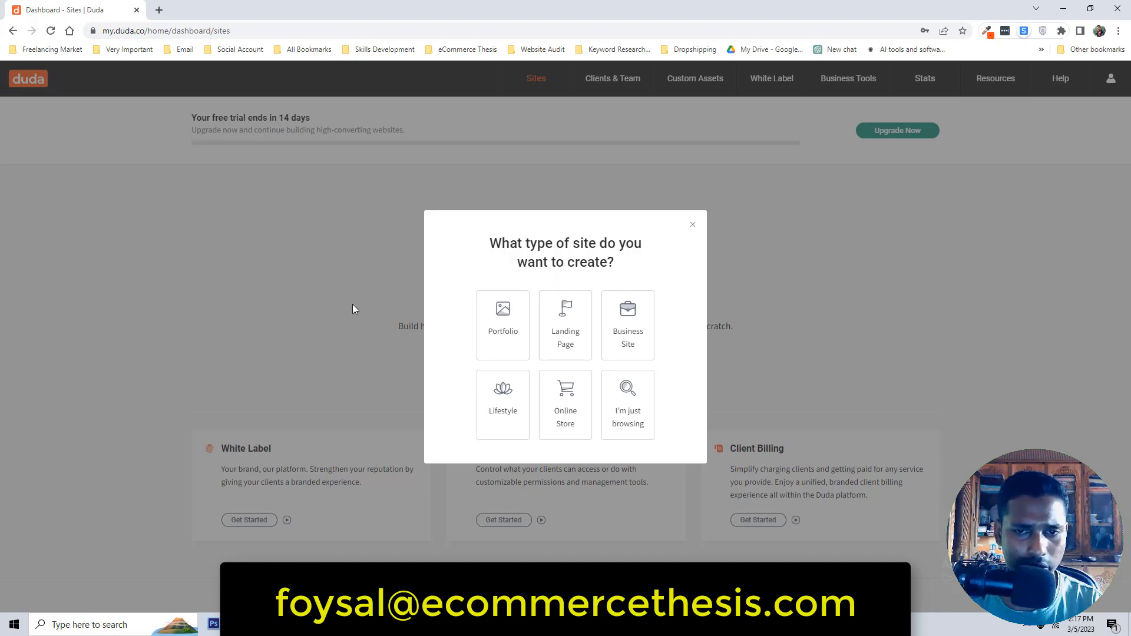
{"action": "mouse_move", "coordinate": [373, 337]}
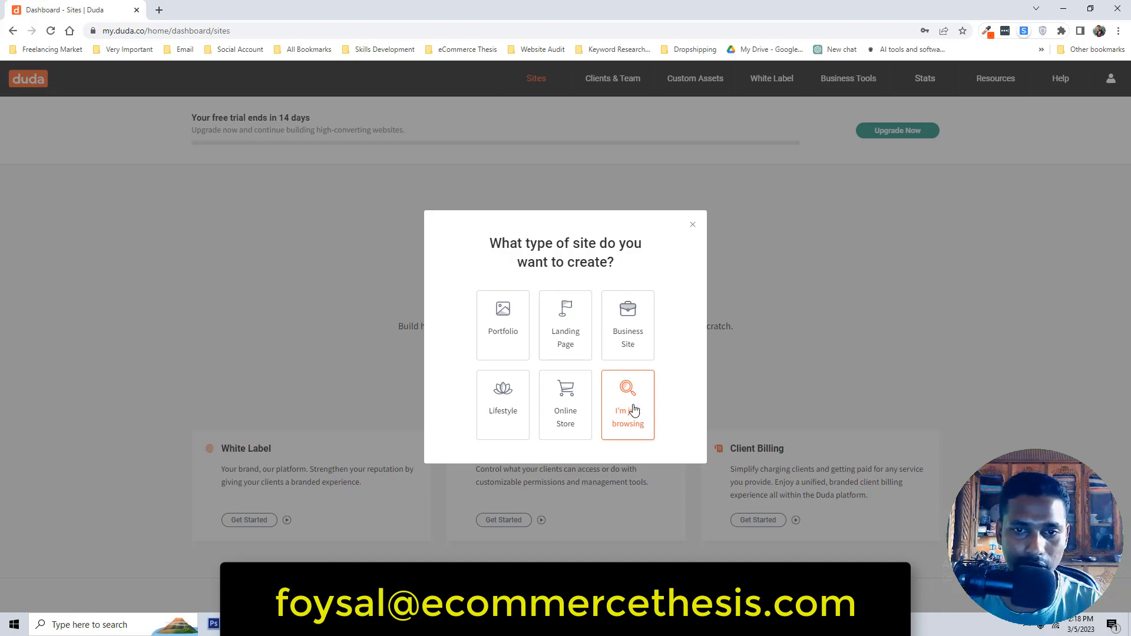
Step: Choose 'I'm just browsing' and scroll through the Choose a Template gallery
{"action": "left_click", "coordinate": [627, 405]}
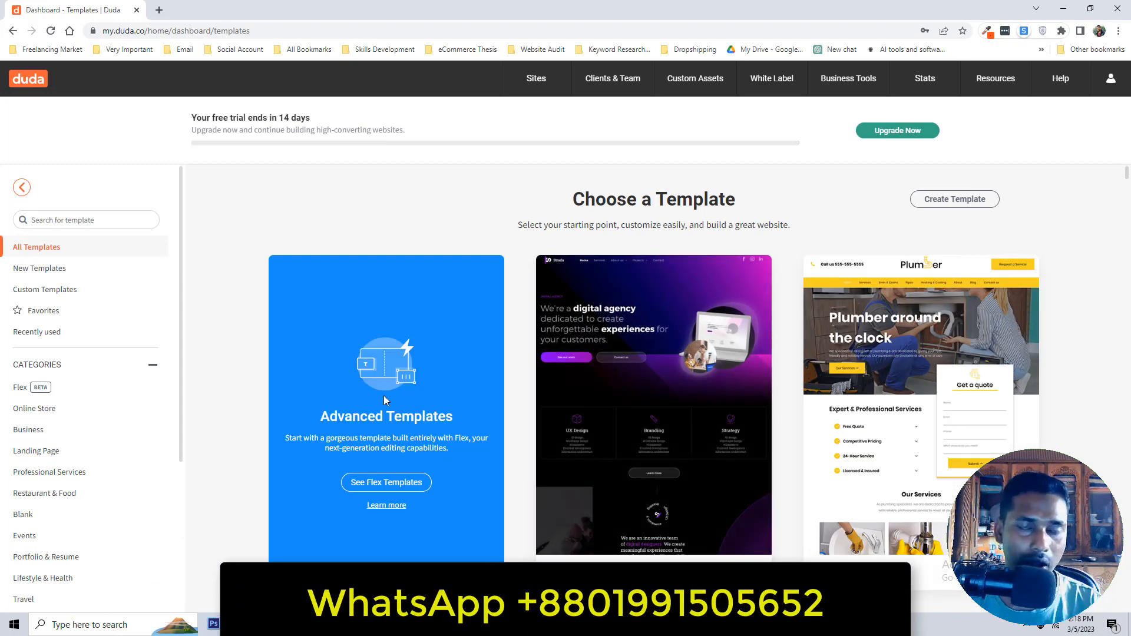
{"action": "mouse_move", "coordinate": [487, 348]}
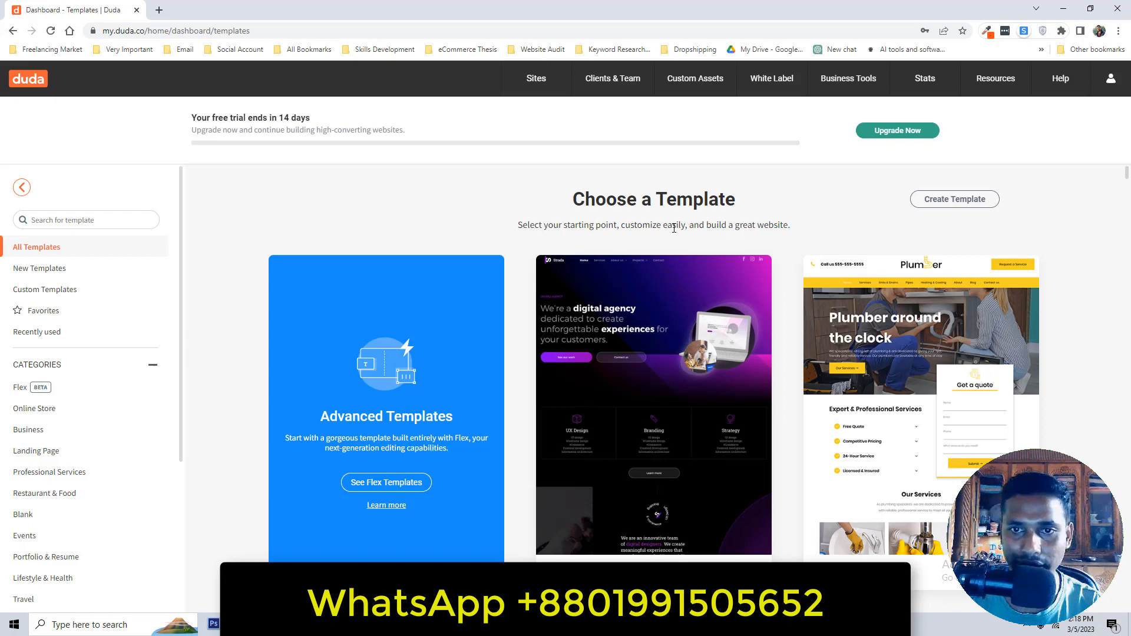
{"action": "scroll", "scroll_direction": "down", "scroll_amount": 3}
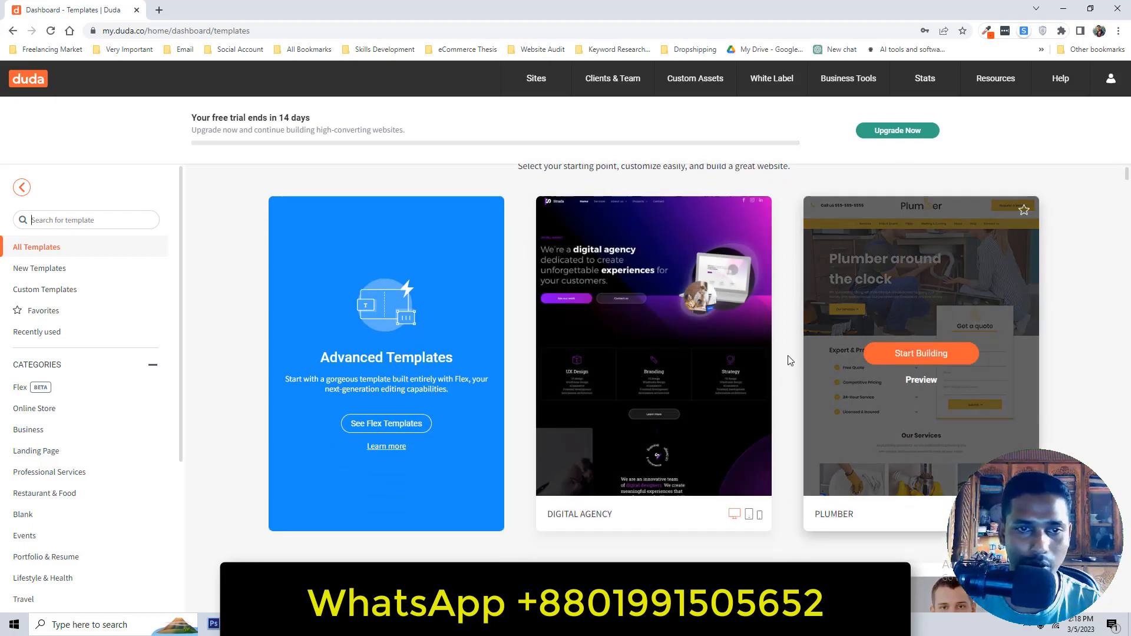
{"action": "mouse_move", "coordinate": [1061, 335]}
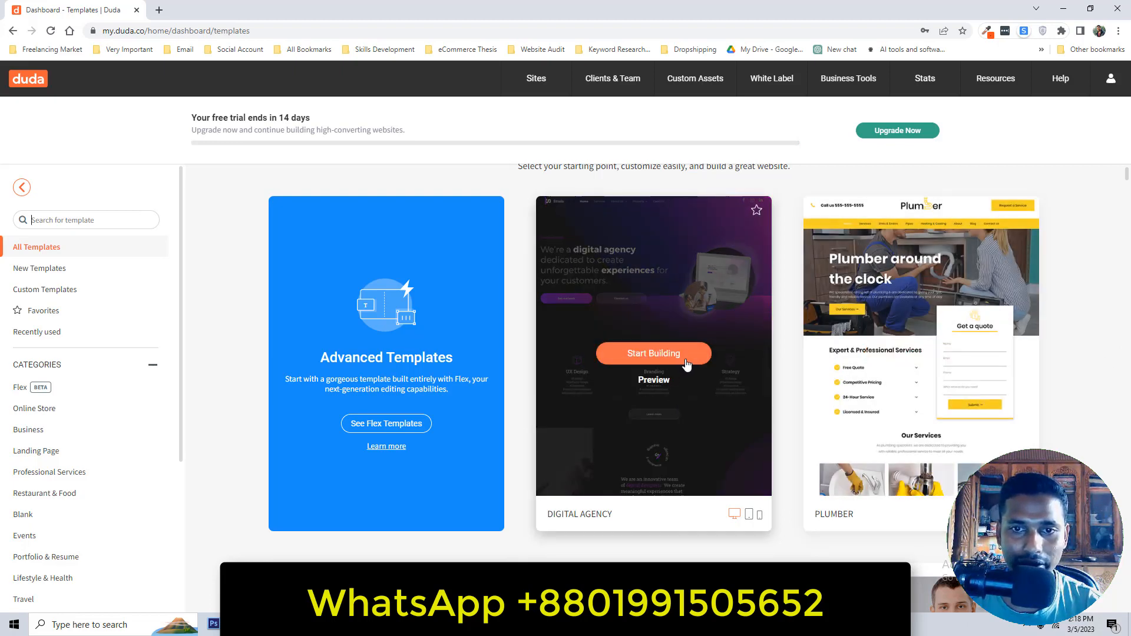
{"action": "scroll", "scroll_direction": "down", "scroll_amount": 3}
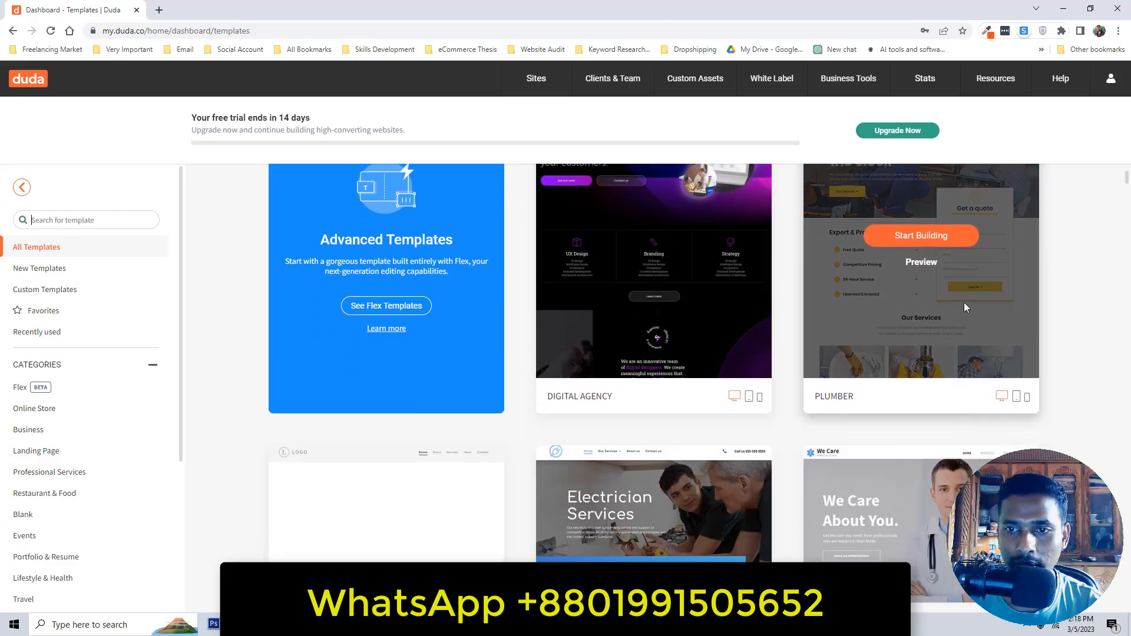
{"action": "scroll", "scroll_direction": "down", "scroll_amount": 3}
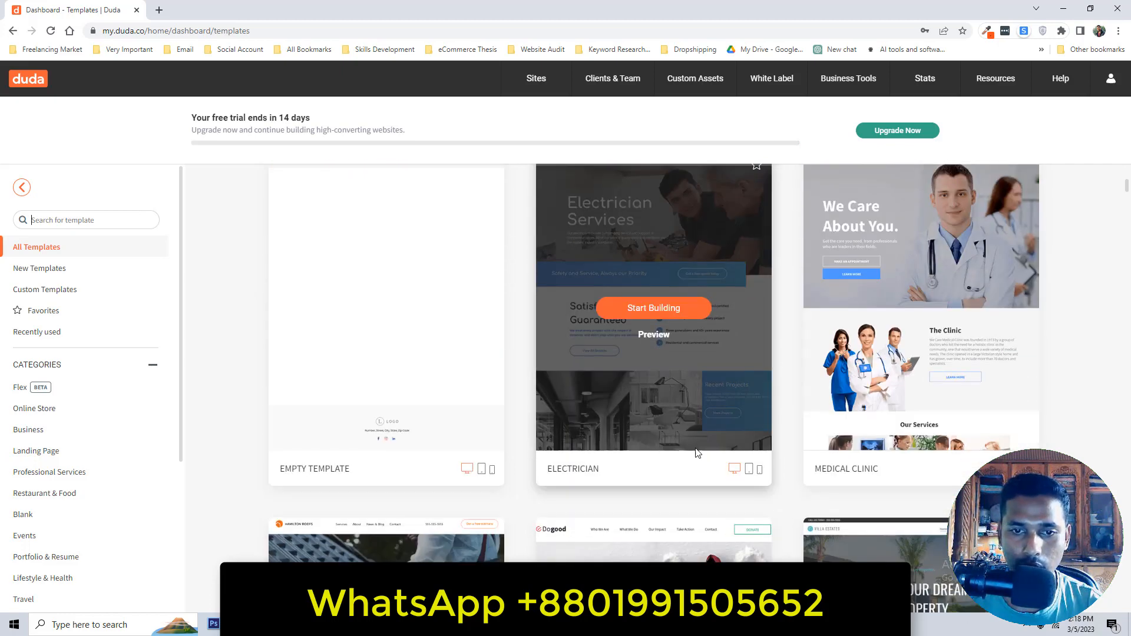
{"action": "mouse_move", "coordinate": [408, 376]}
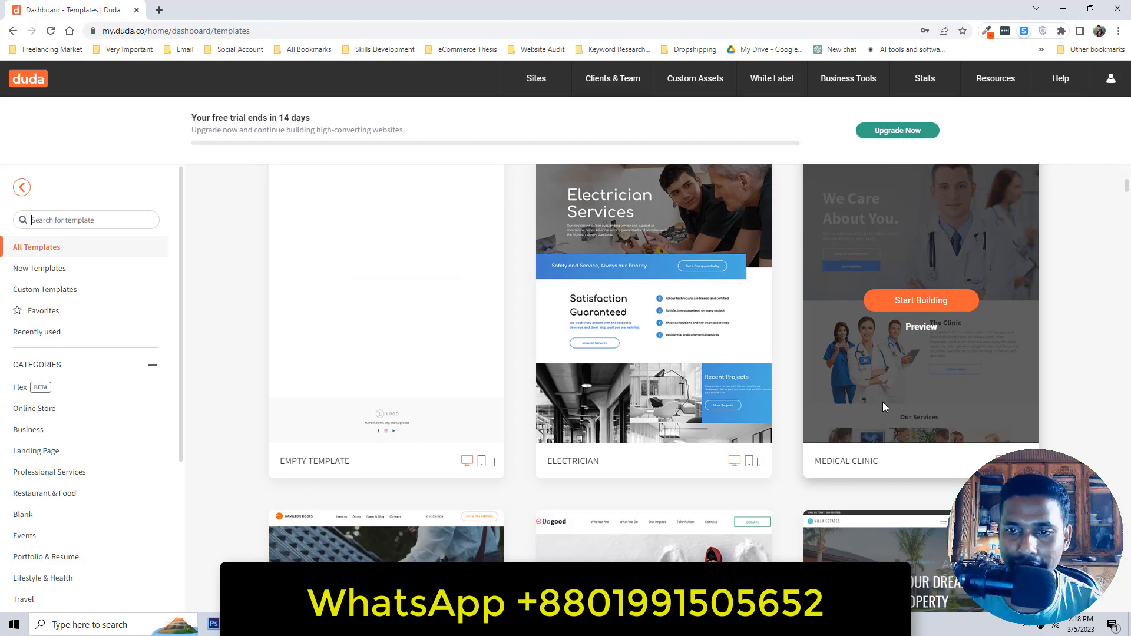
{"action": "scroll", "scroll_direction": "down", "scroll_amount": 3}
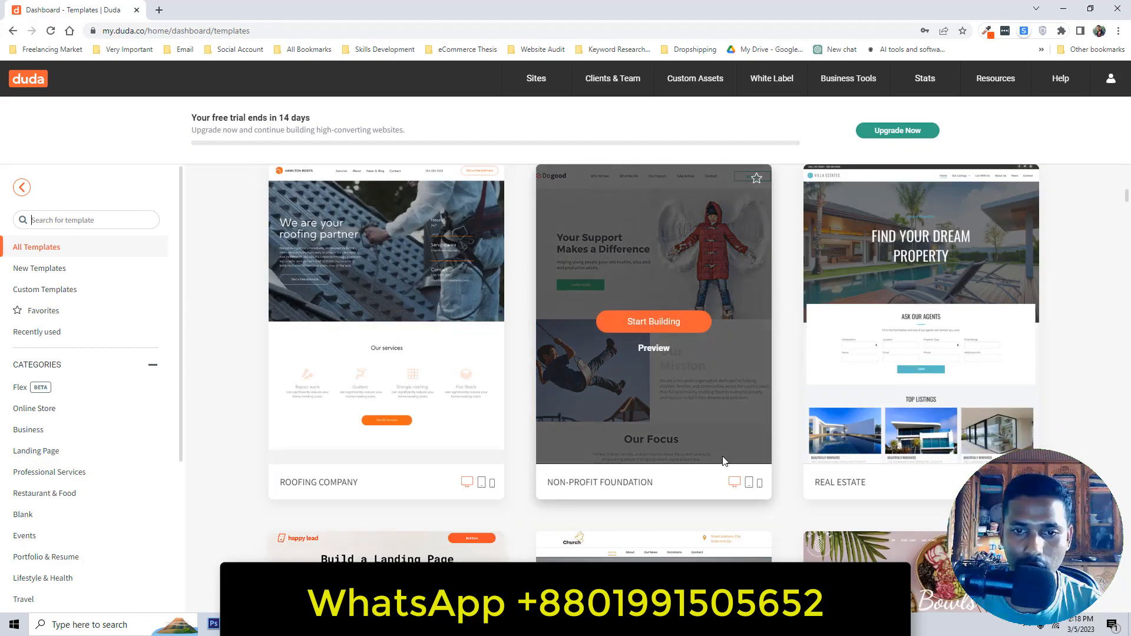
{"action": "mouse_move", "coordinate": [725, 480]}
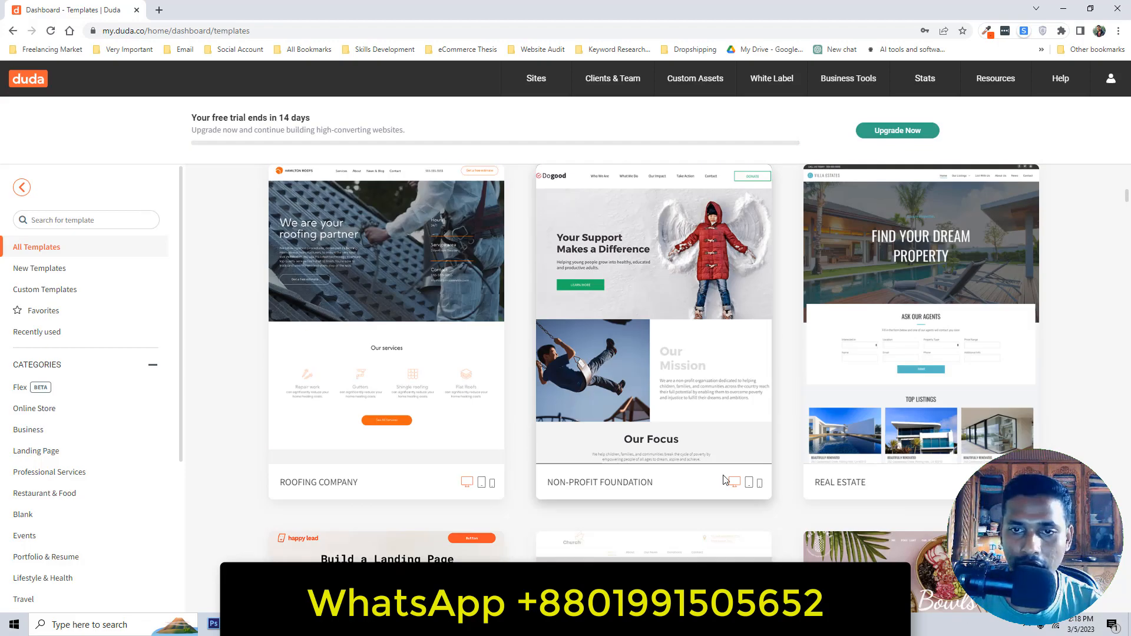
{"action": "scroll", "scroll_direction": "down", "scroll_amount": 3}
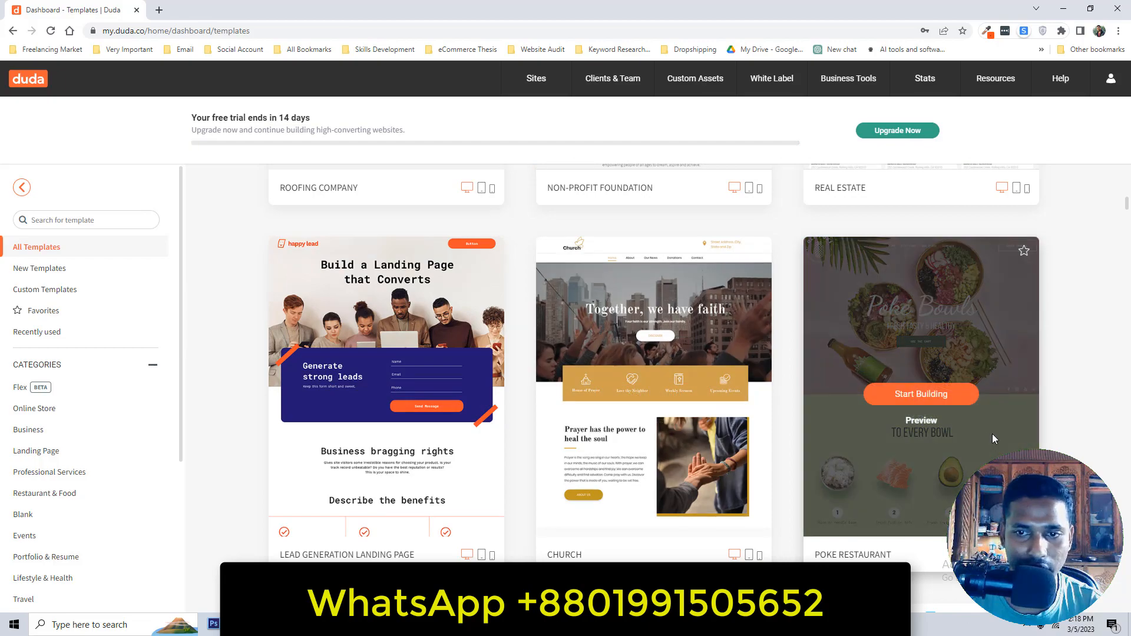
{"action": "scroll", "scroll_direction": "down", "scroll_amount": 3}
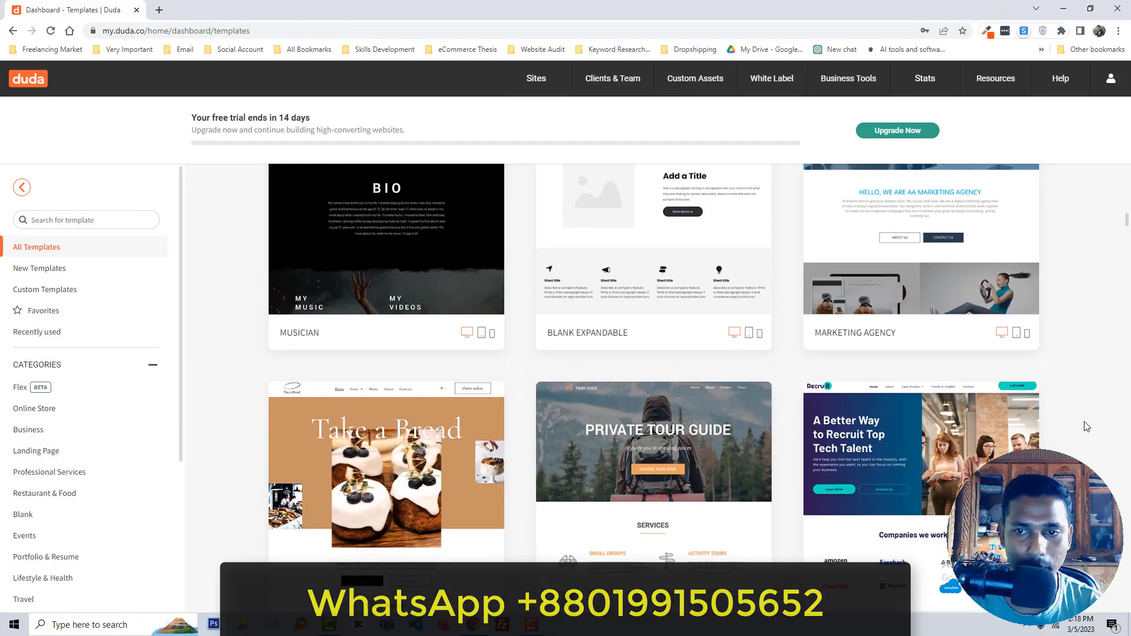
{"action": "scroll", "scroll_direction": "down", "scroll_amount": 3}
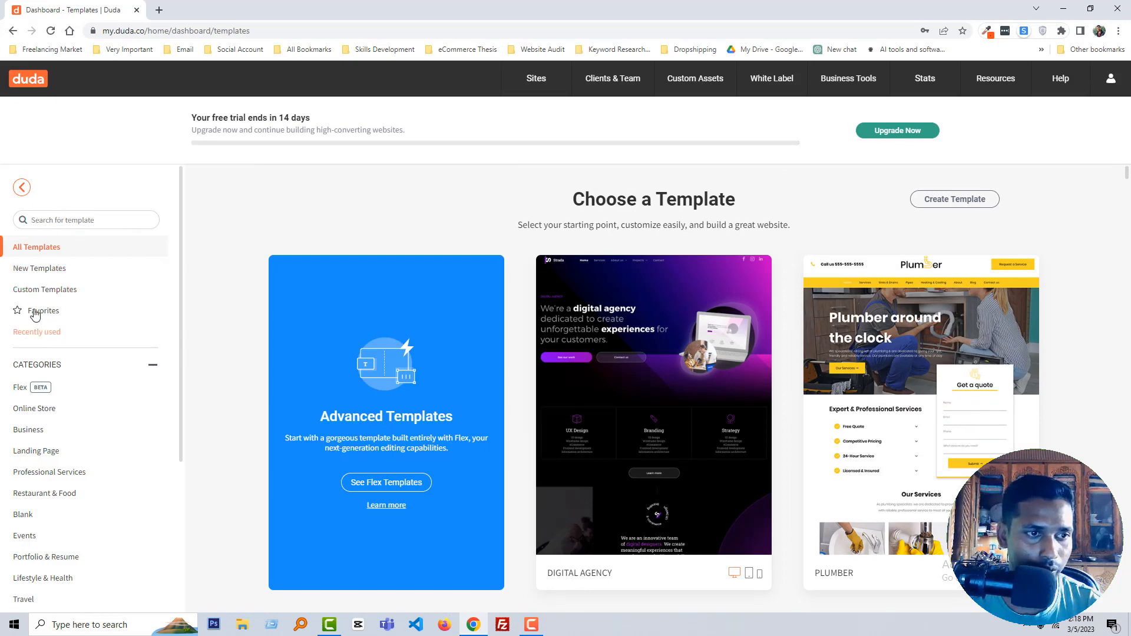
{"action": "scroll", "scroll_direction": "down", "scroll_amount": 3}
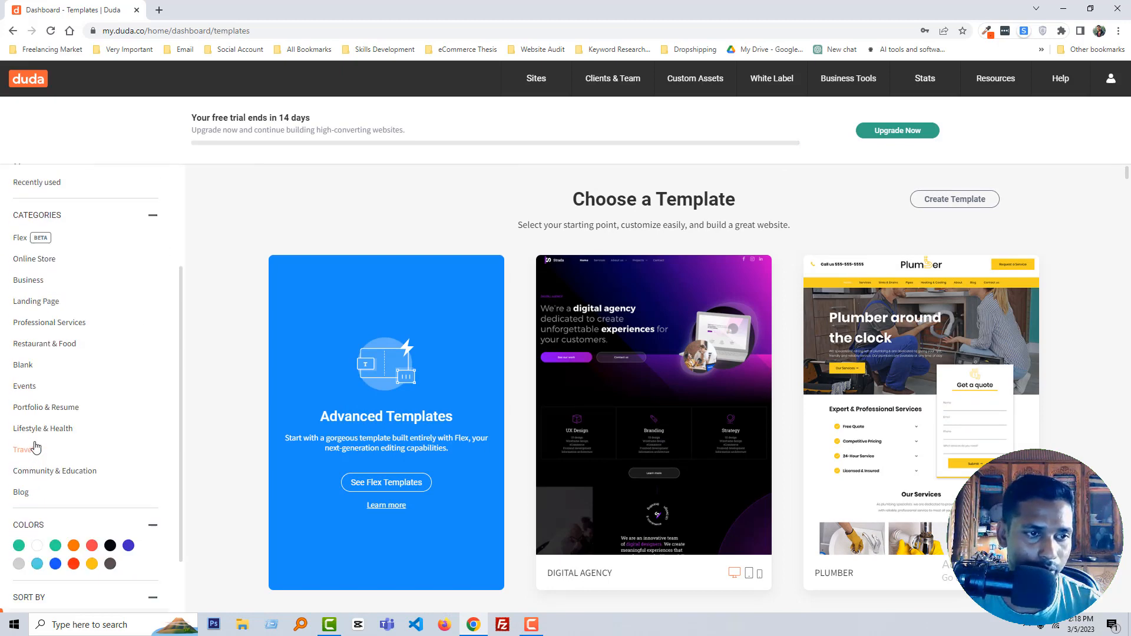
{"action": "scroll", "scroll_direction": "down", "scroll_amount": 3}
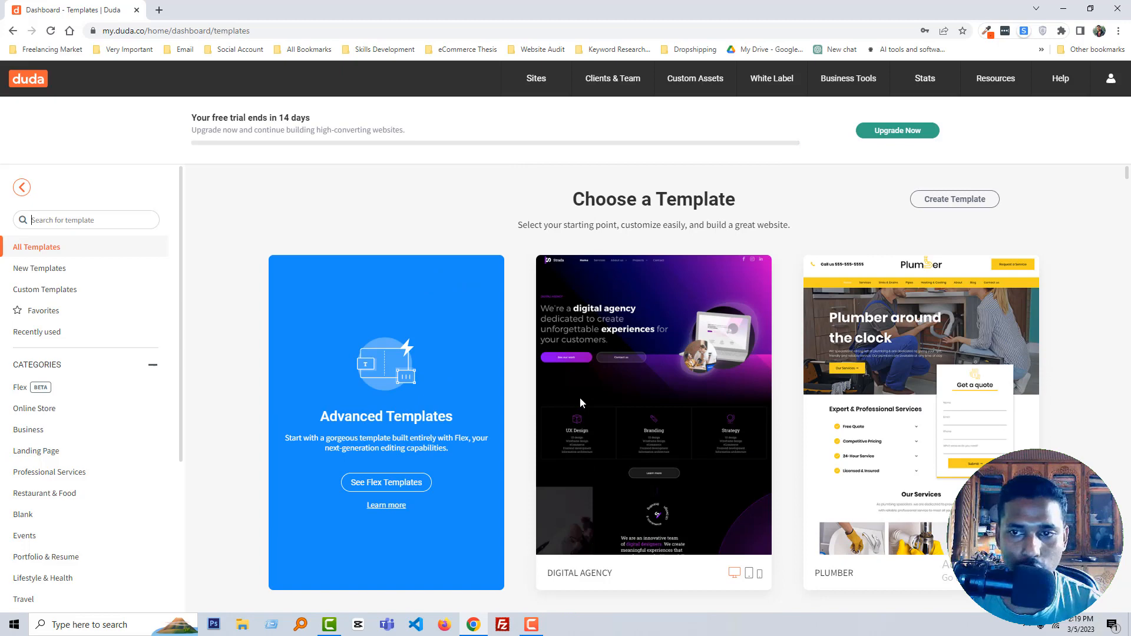
Step: Create a site from the Empty Template named 'Duda Test Website'
{"action": "scroll", "scroll_direction": "down", "scroll_amount": 3}
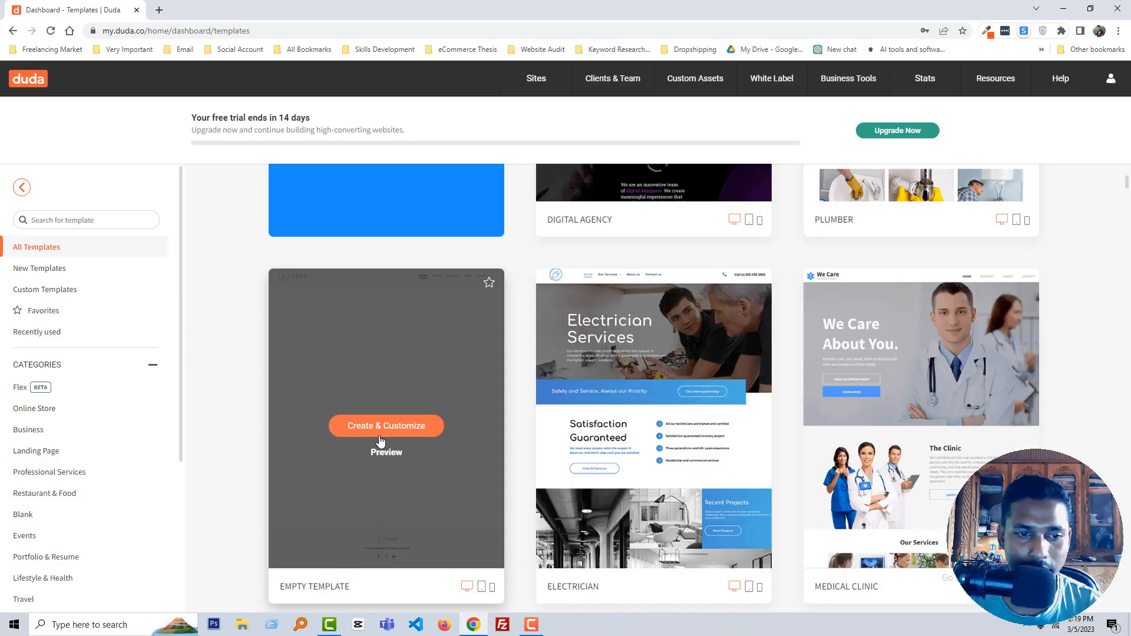
{"action": "left_click", "coordinate": [386, 425]}
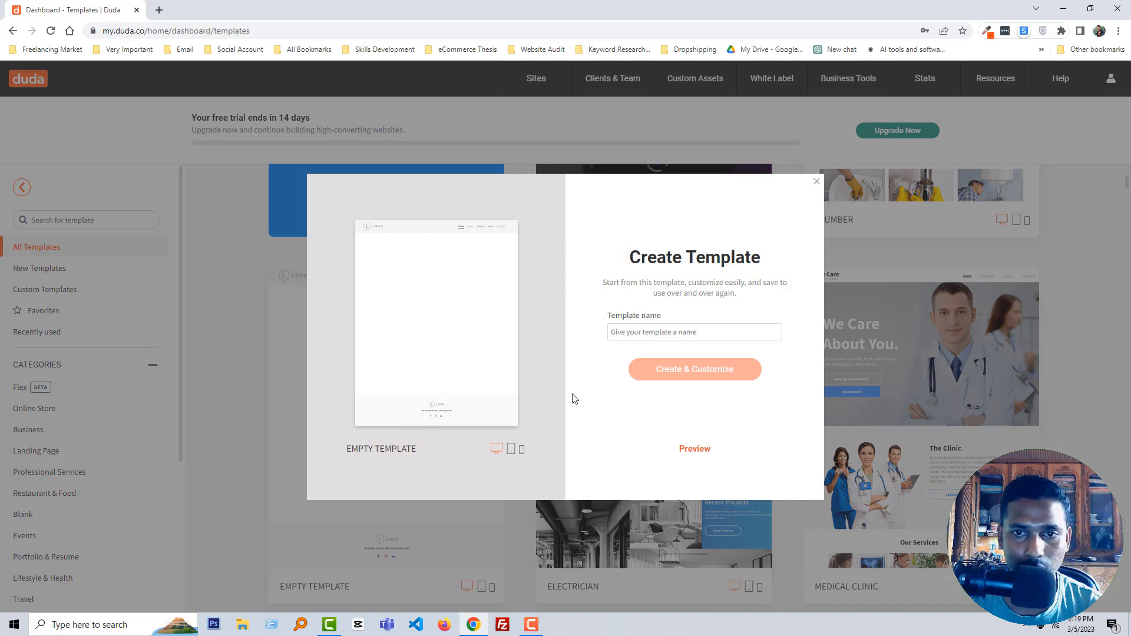
{"action": "type", "text": "Duda Test Website"}
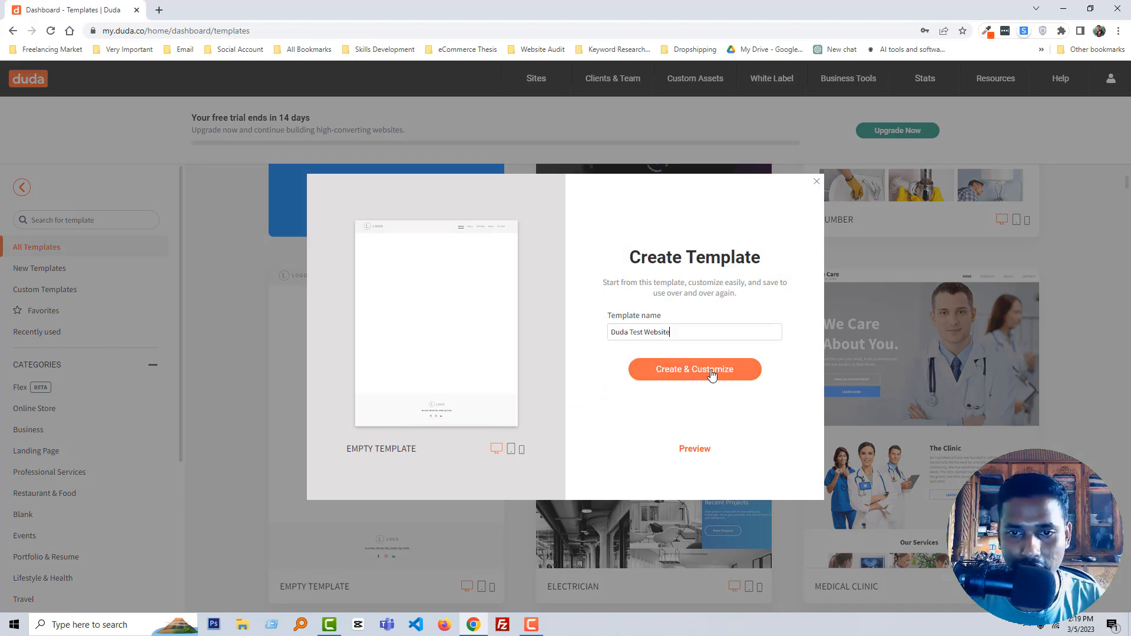
{"action": "left_click", "coordinate": [694, 369]}
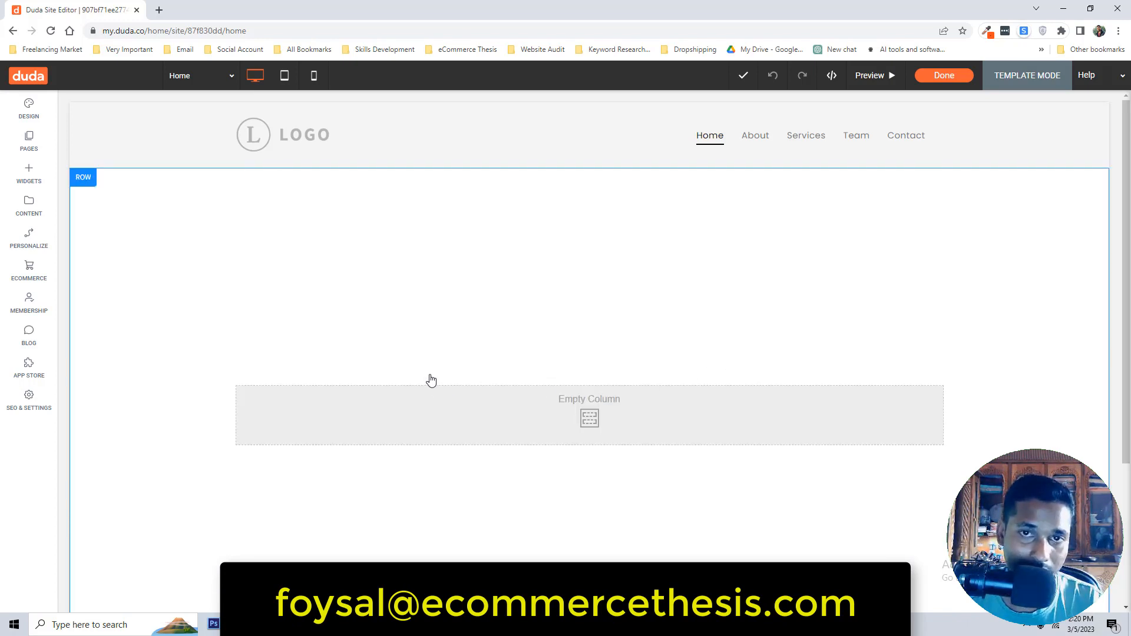
{"action": "mouse_move", "coordinate": [393, 260]}
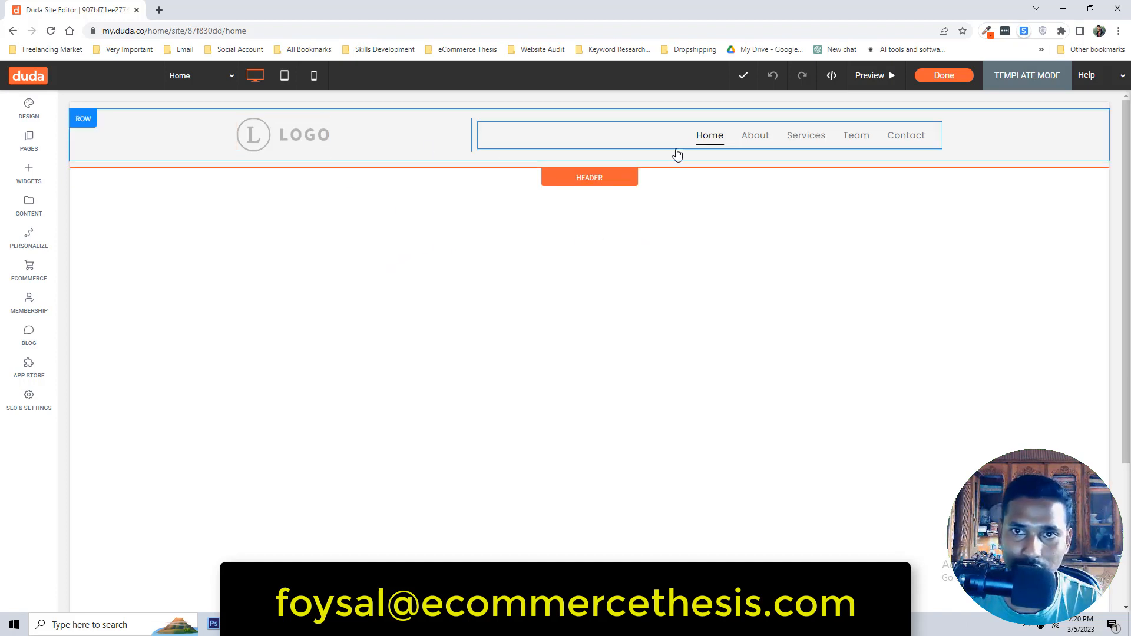
Step: Select the placeholder LOGO element in the header row
{"action": "left_click", "coordinate": [709, 135]}
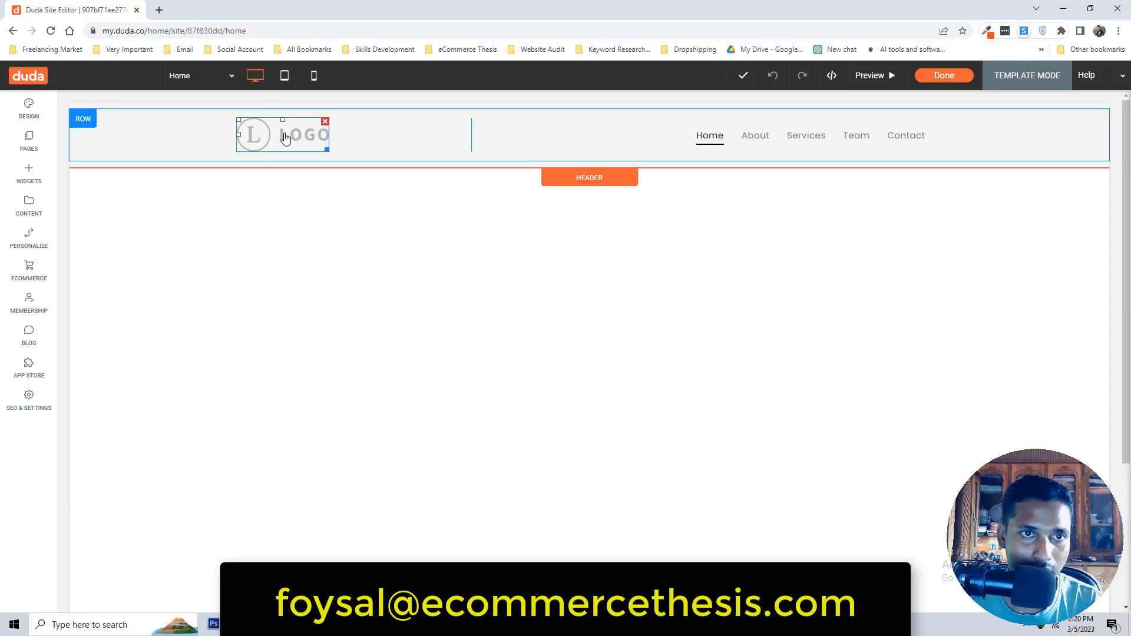
Step: Browse replacement image sources for the logo, then close the picker without replacing it
{"action": "left_click", "coordinate": [282, 134]}
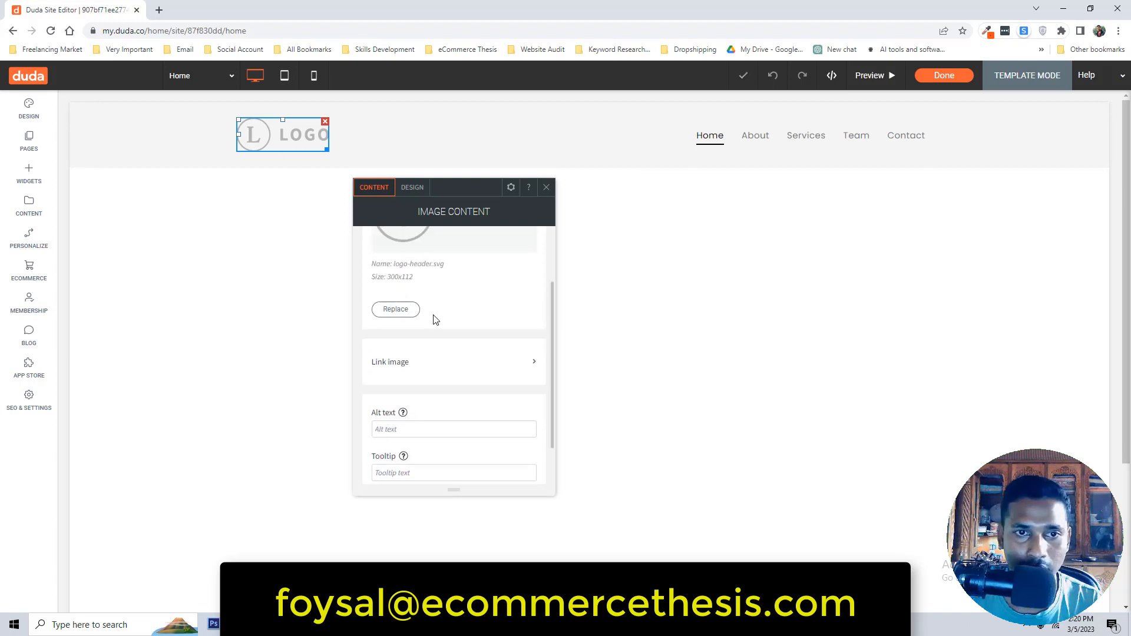
{"action": "left_click", "coordinate": [395, 308]}
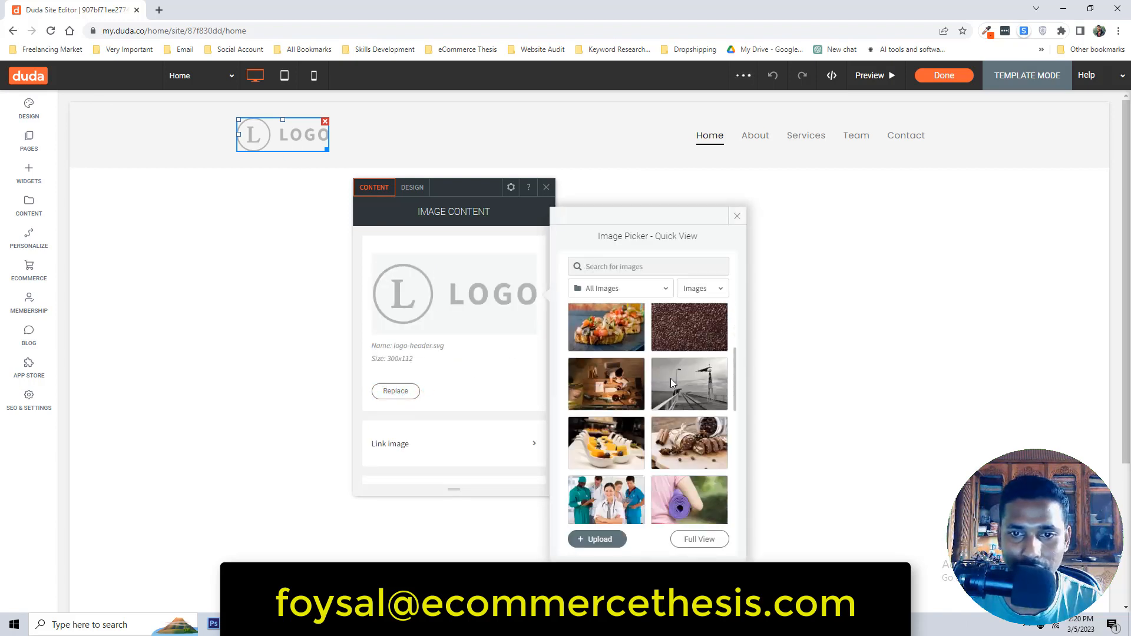
{"action": "scroll", "scroll_direction": "down", "scroll_amount": 3}
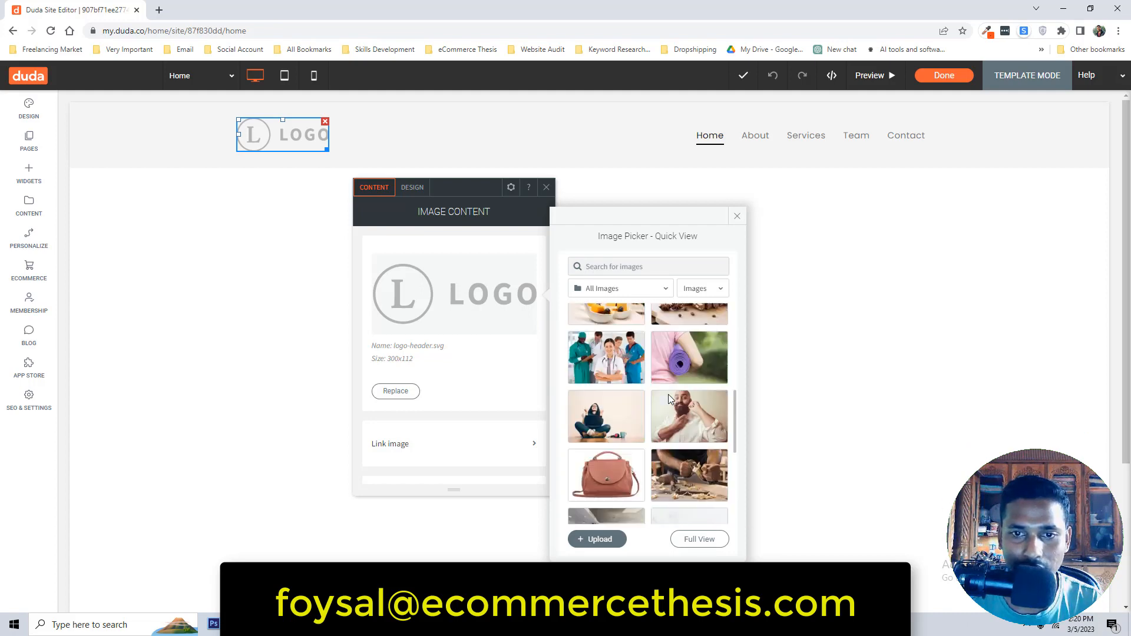
{"action": "left_click", "coordinate": [700, 288]}
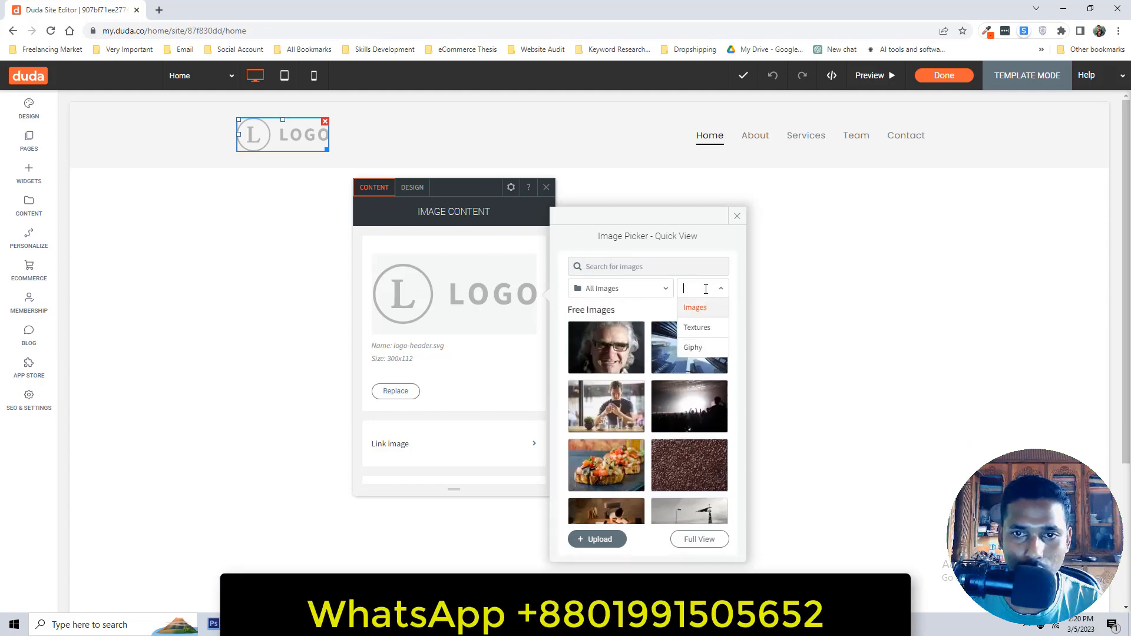
{"action": "left_click", "coordinate": [737, 216]}
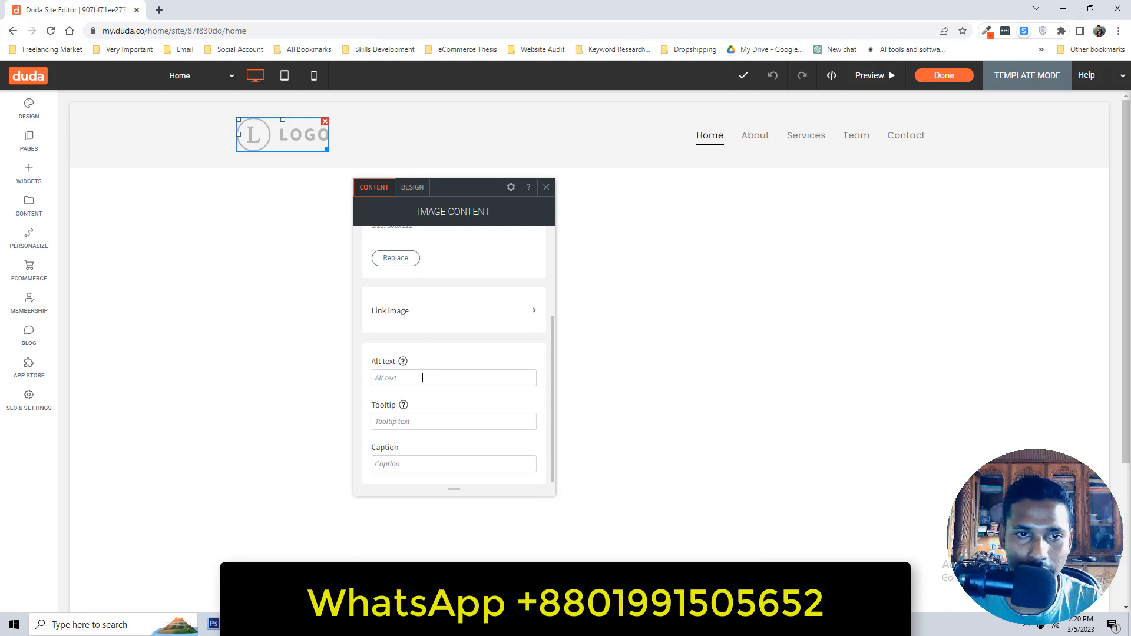
Step: Link the header logo to the existing Home page
{"action": "left_click", "coordinate": [453, 310]}
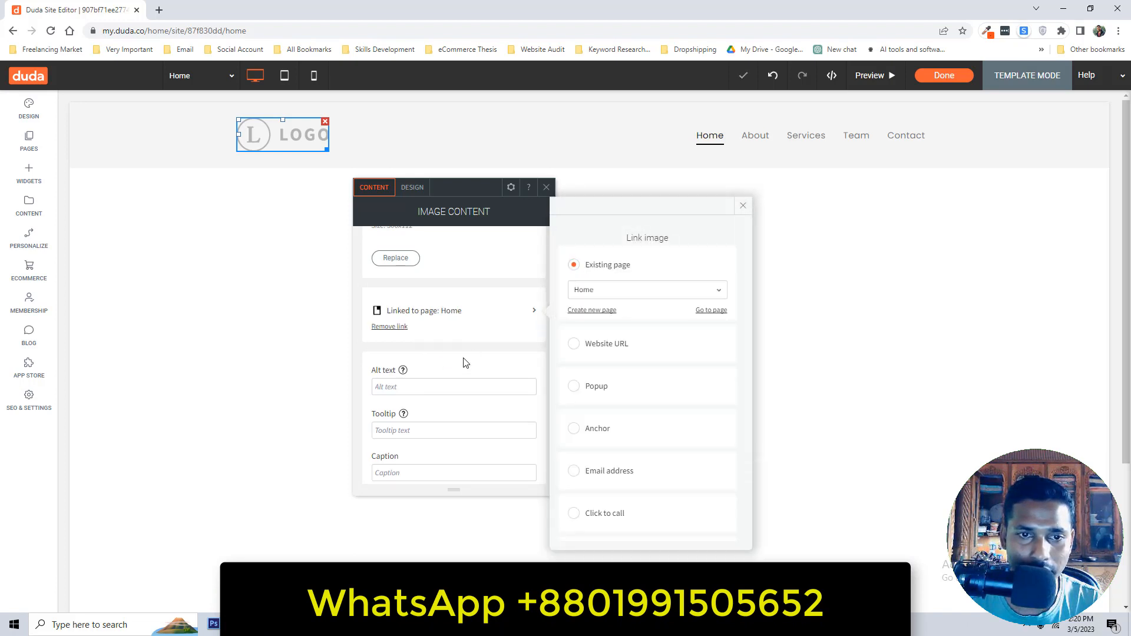
{"action": "left_click", "coordinate": [743, 205]}
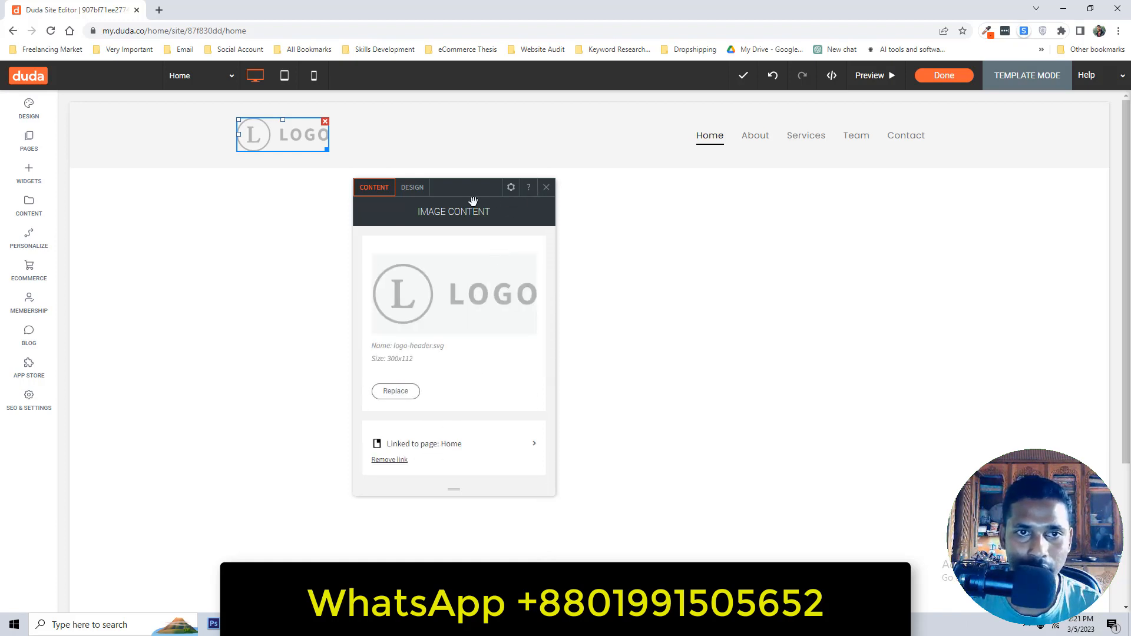
{"action": "left_click", "coordinate": [412, 187]}
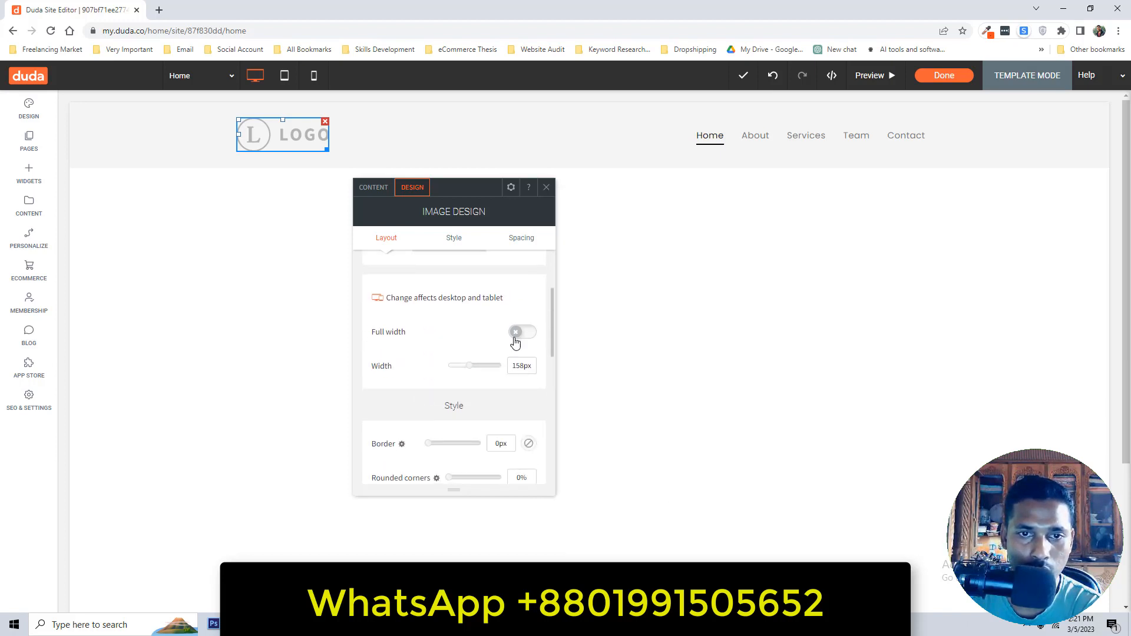
Step: Try Float and Zoom out hover effects on the logo, then set it to None
{"action": "scroll", "scroll_direction": "down", "scroll_amount": 3}
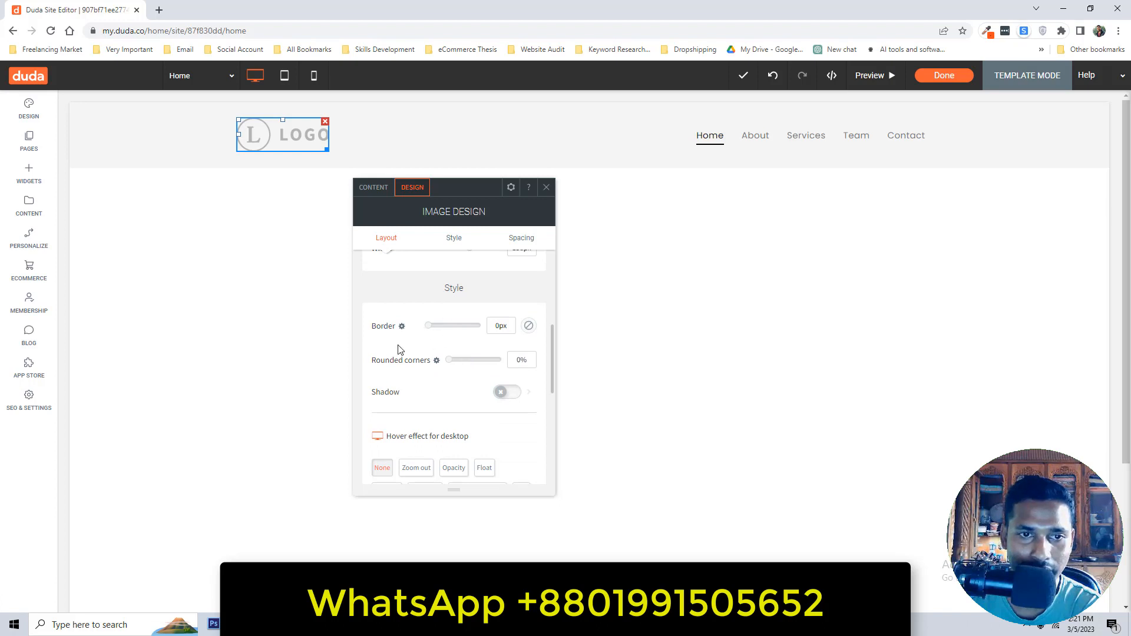
{"action": "scroll", "scroll_direction": "down", "scroll_amount": 3}
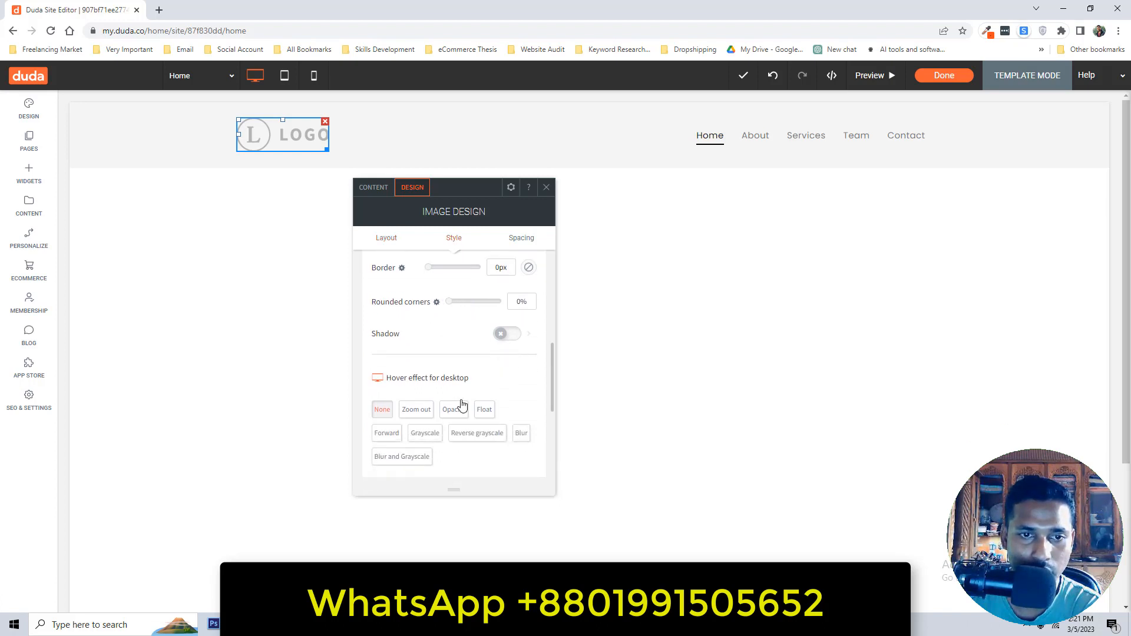
{"action": "scroll", "scroll_direction": "down", "scroll_amount": 3}
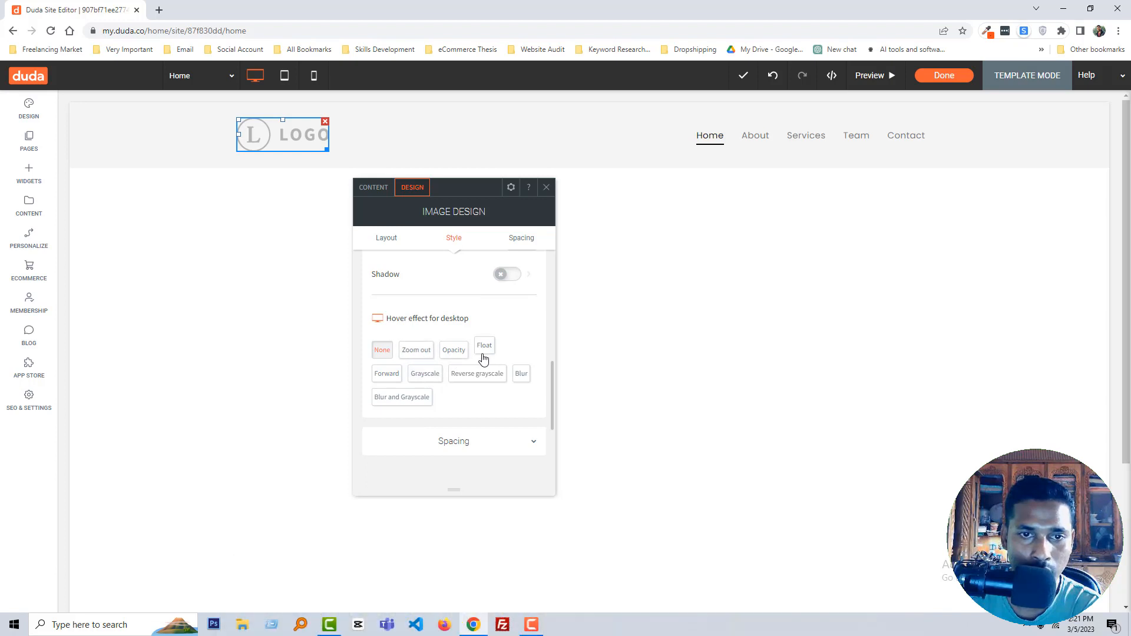
{"action": "left_click", "coordinate": [484, 350]}
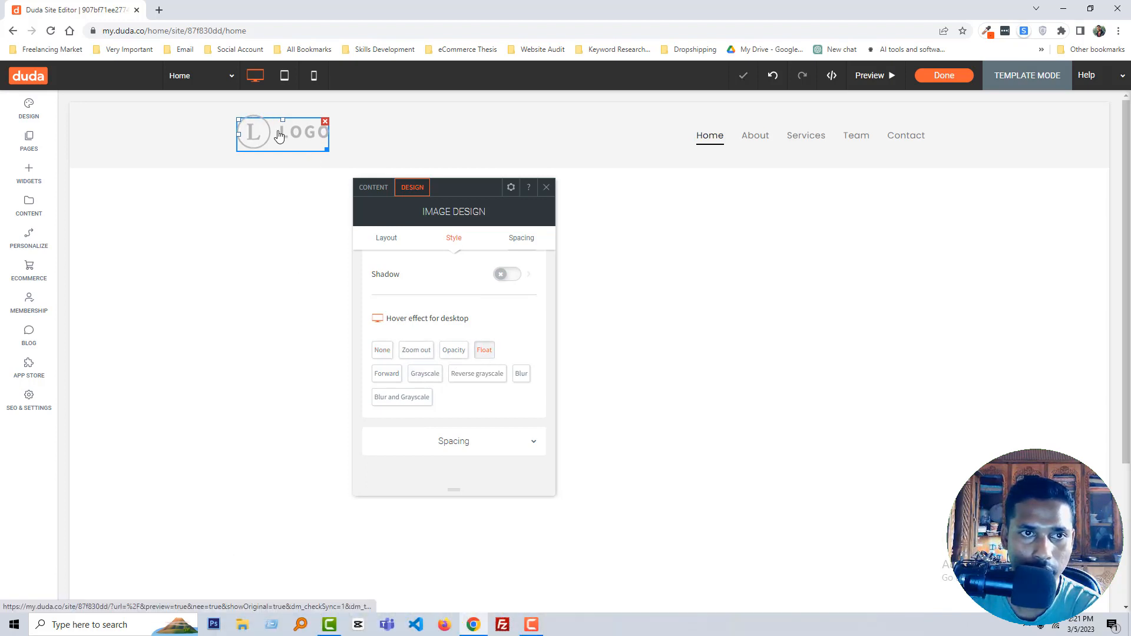
{"action": "left_click", "coordinate": [415, 350]}
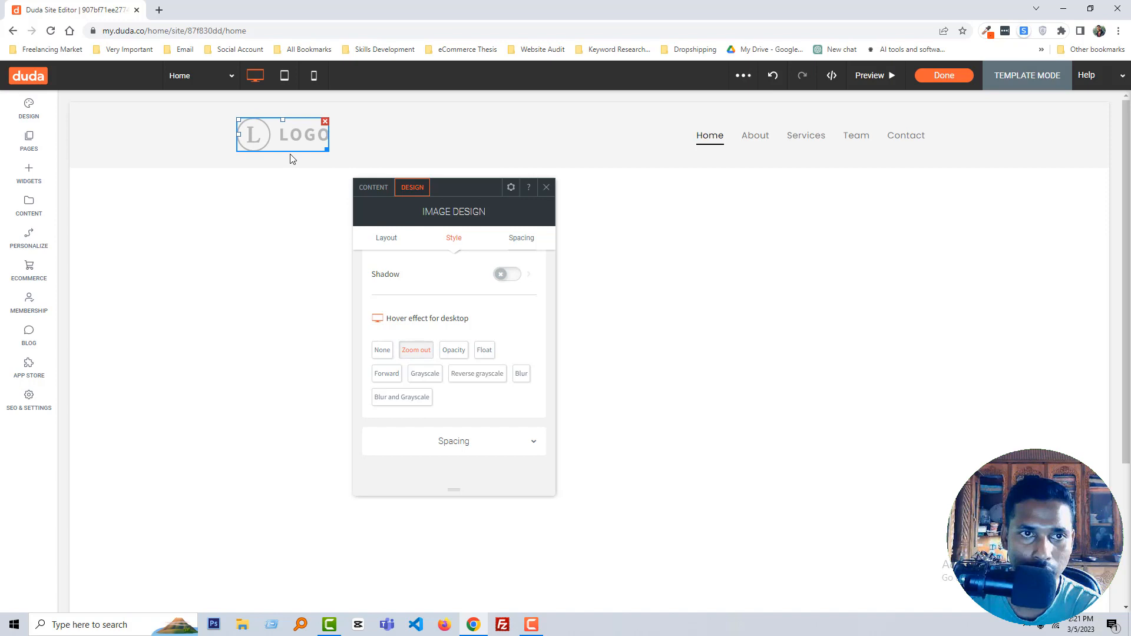
{"action": "left_click", "coordinate": [401, 397]}
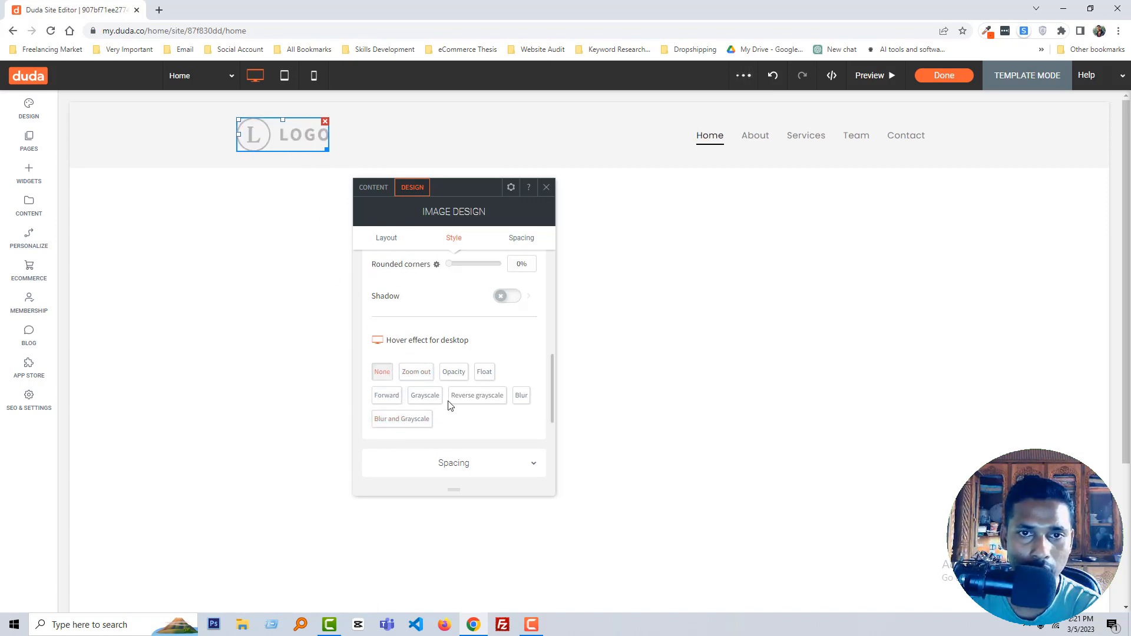
Step: Return to the logo's Layout settings and close the image panel
{"action": "left_click", "coordinate": [386, 237]}
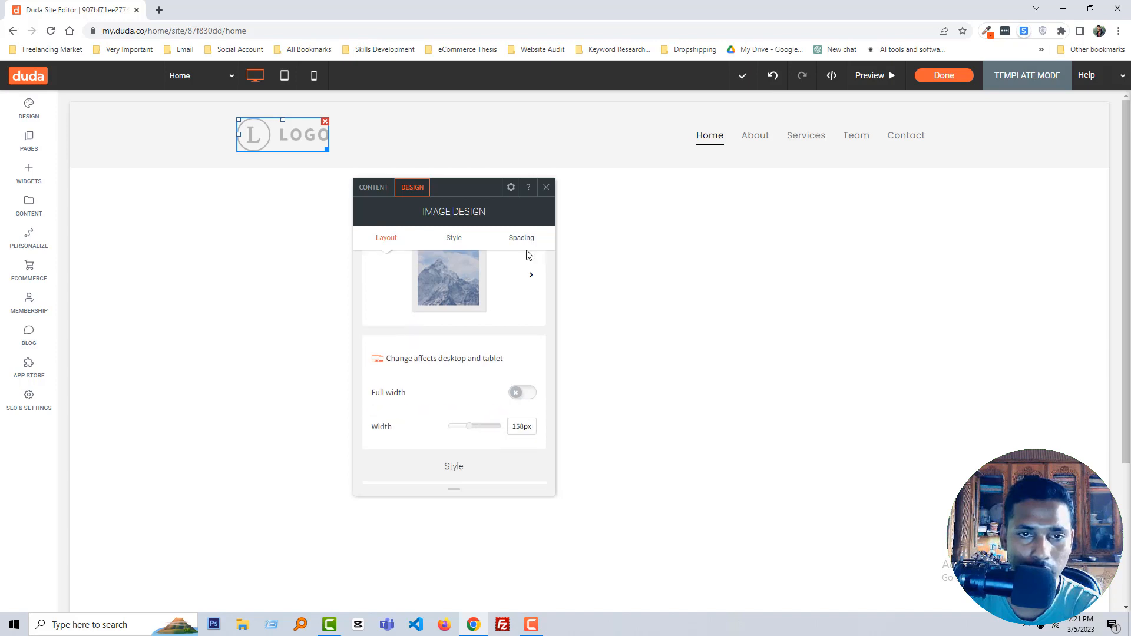
{"action": "left_click", "coordinate": [521, 238]}
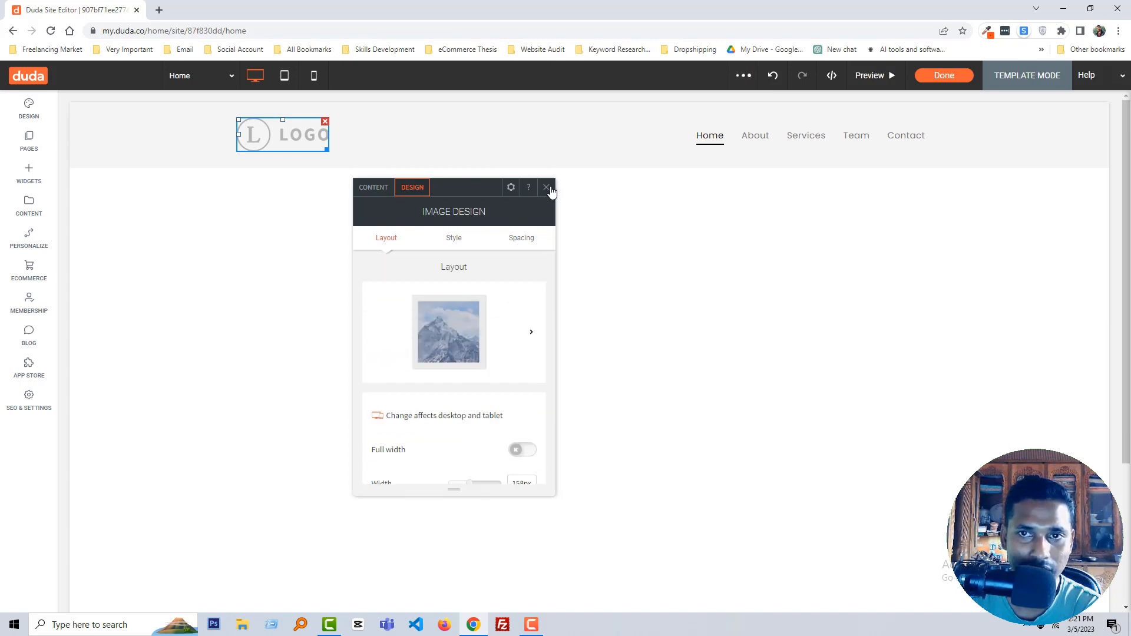
{"action": "left_click", "coordinate": [546, 186]}
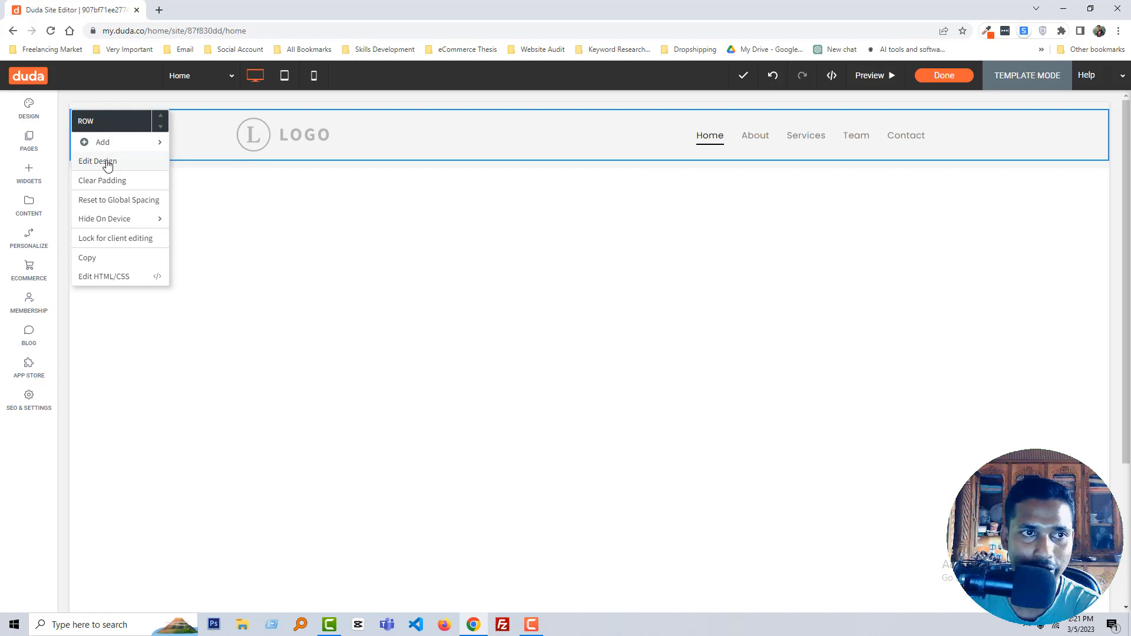
Step: Set the header row's Style background colour to teal via Edit Design
{"action": "left_click", "coordinate": [97, 161]}
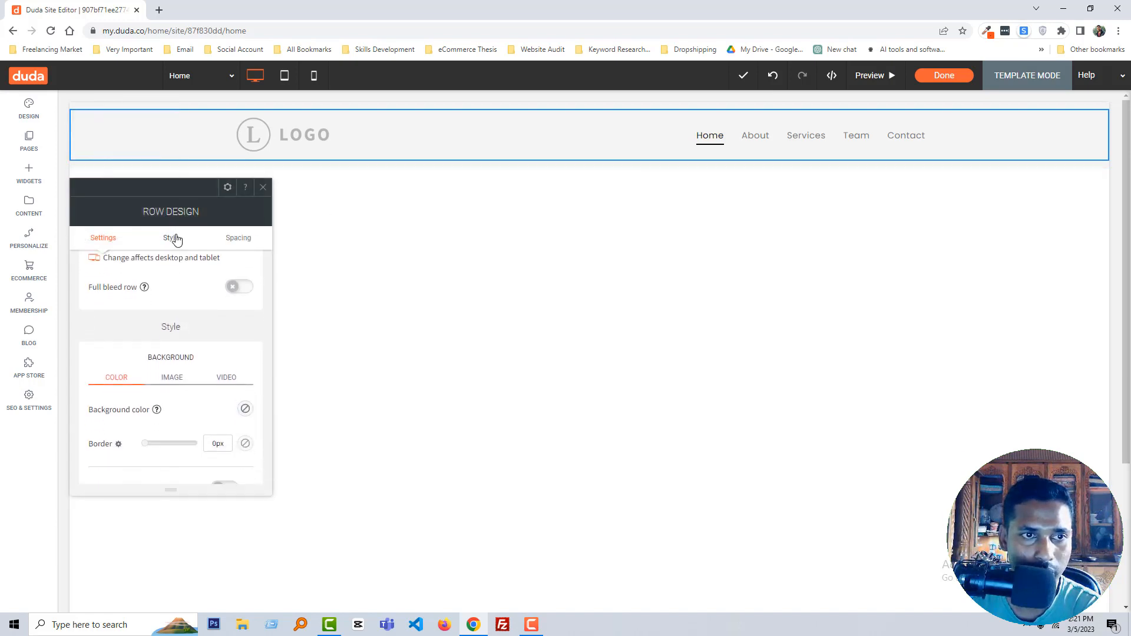
{"action": "left_click", "coordinate": [170, 238]}
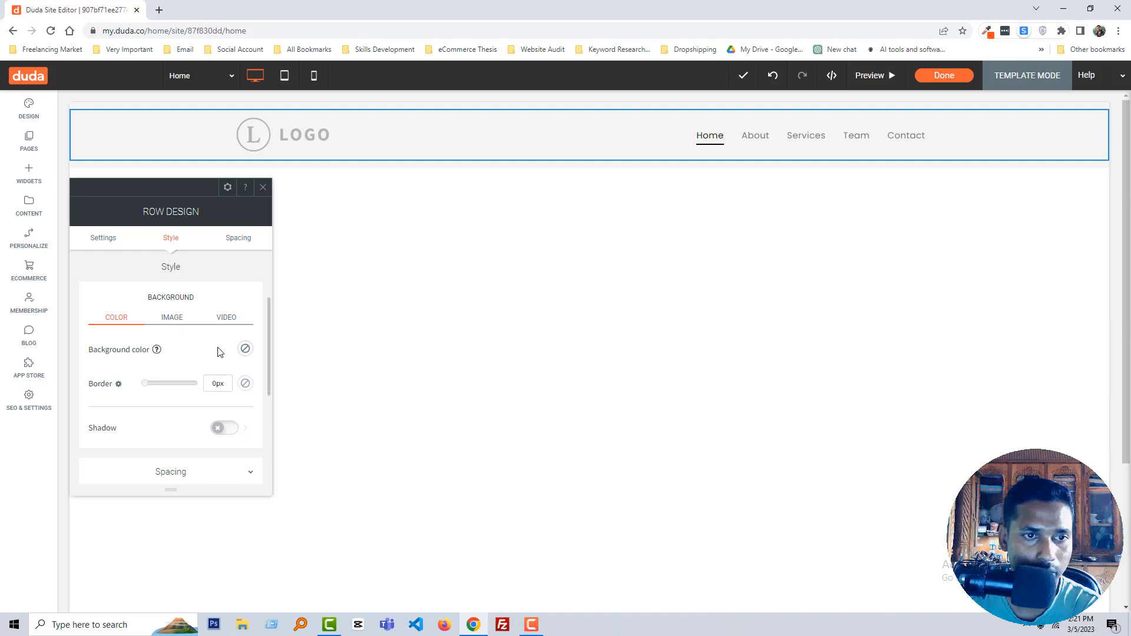
{"action": "left_click", "coordinate": [244, 349]}
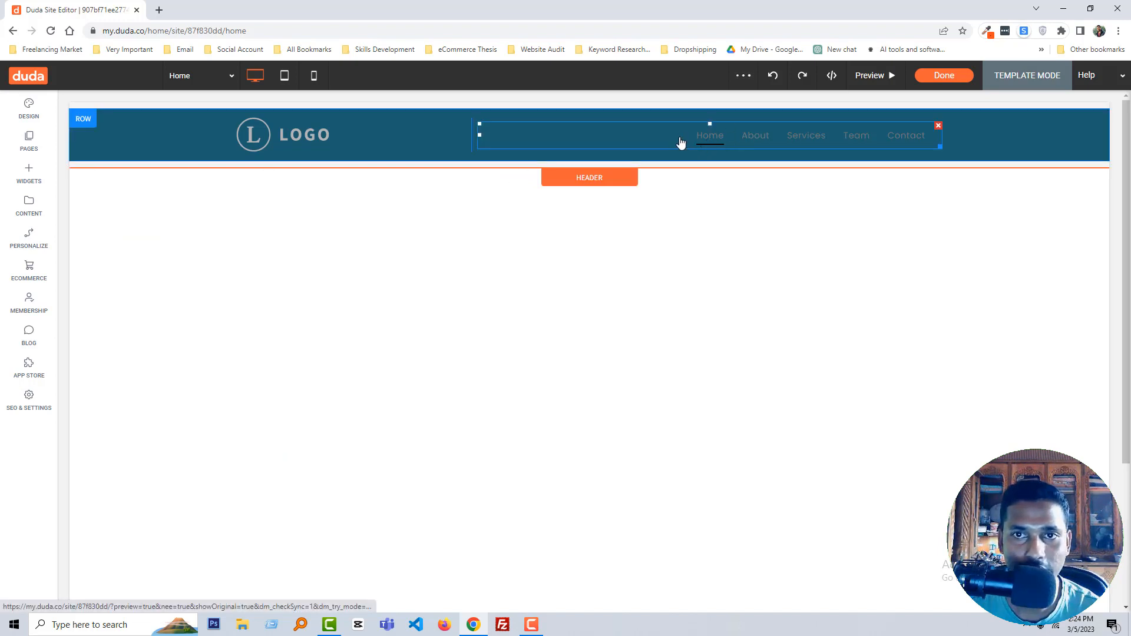
Step: Set the menu link text to Poppins in white after trying red, then close the panel
{"action": "left_click", "coordinate": [657, 141]}
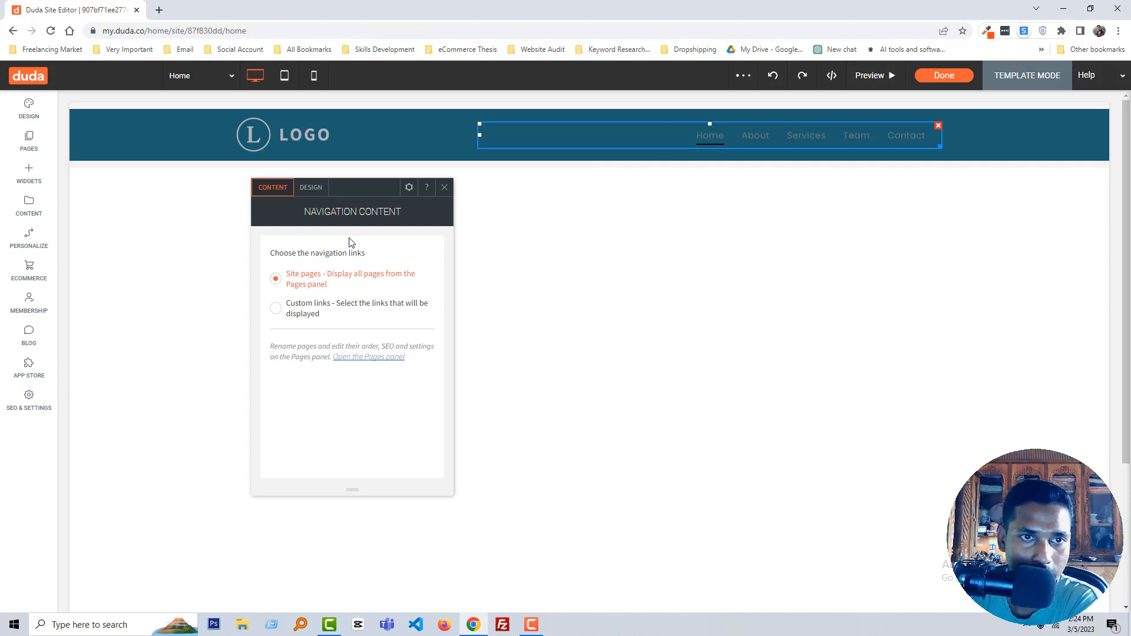
{"action": "left_click", "coordinate": [311, 188]}
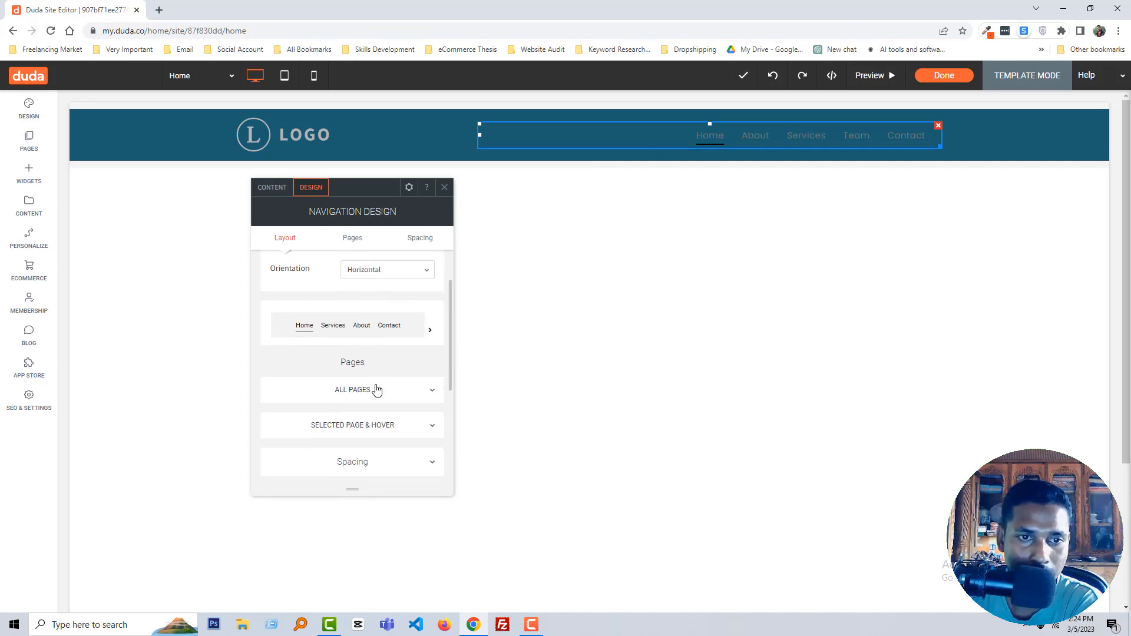
{"action": "left_click", "coordinate": [353, 389]}
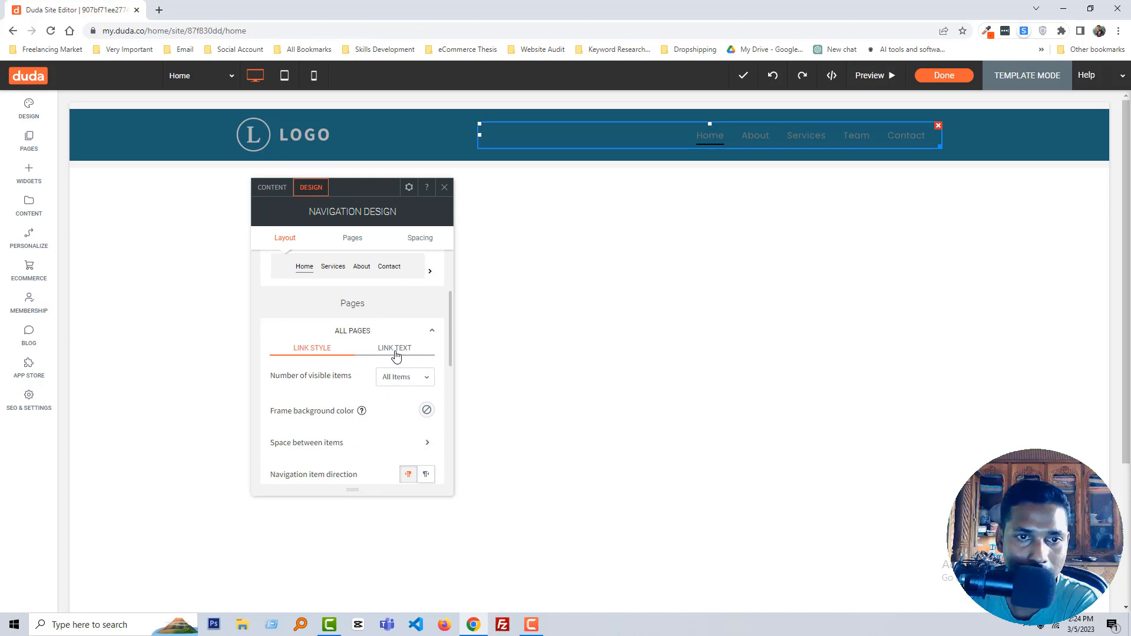
{"action": "left_click", "coordinate": [395, 347]}
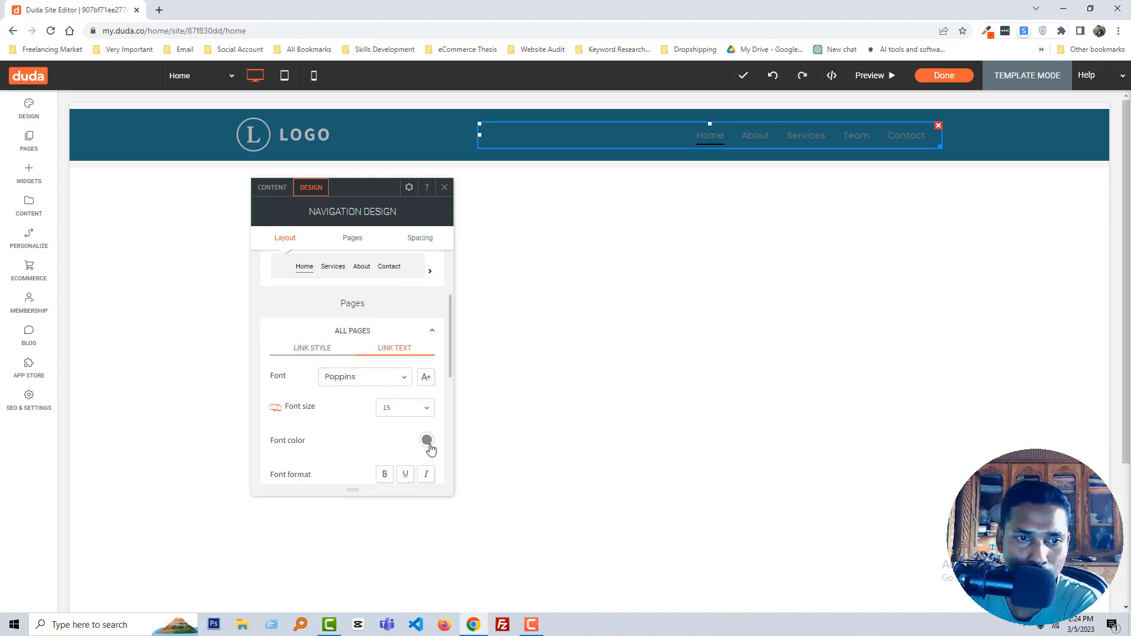
{"action": "left_click", "coordinate": [426, 440]}
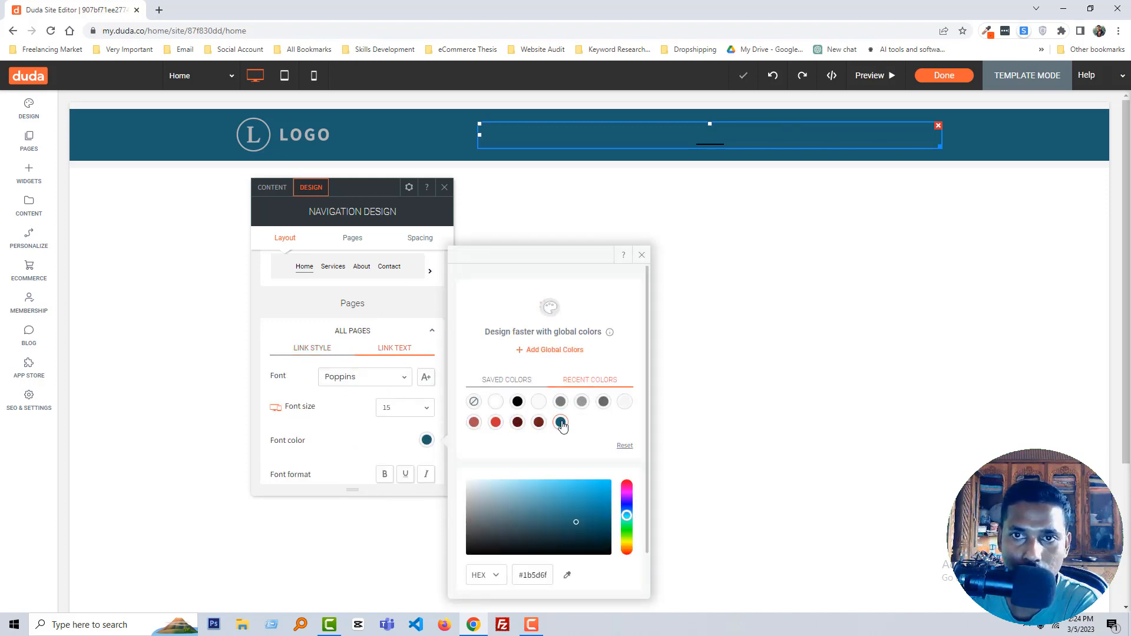
{"action": "left_click", "coordinate": [496, 422]}
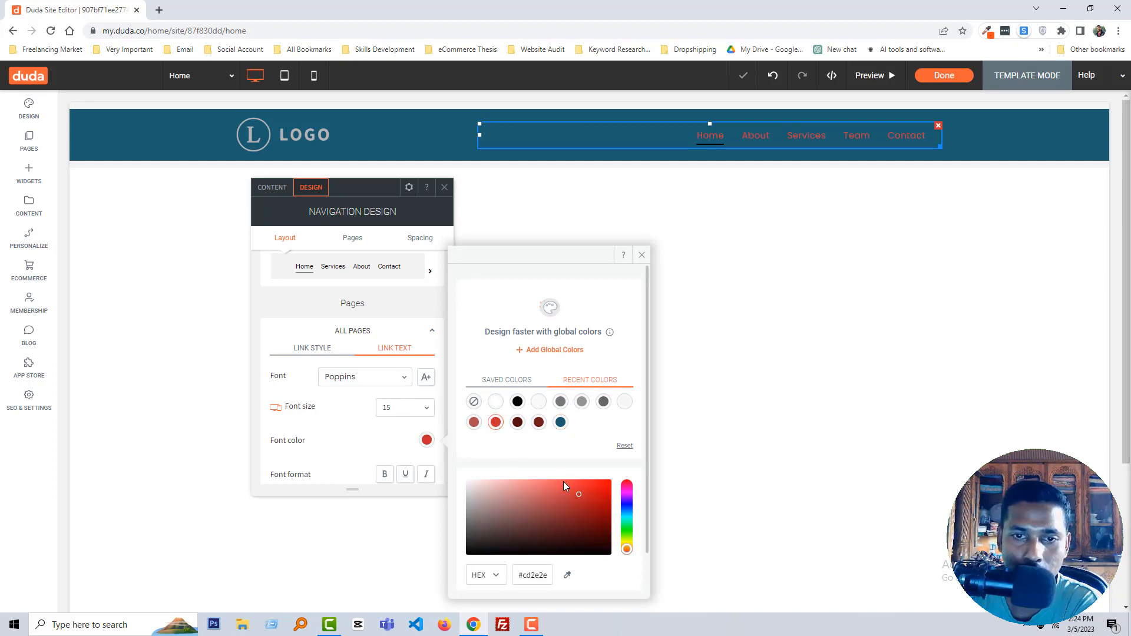
{"action": "left_click", "coordinate": [538, 401]}
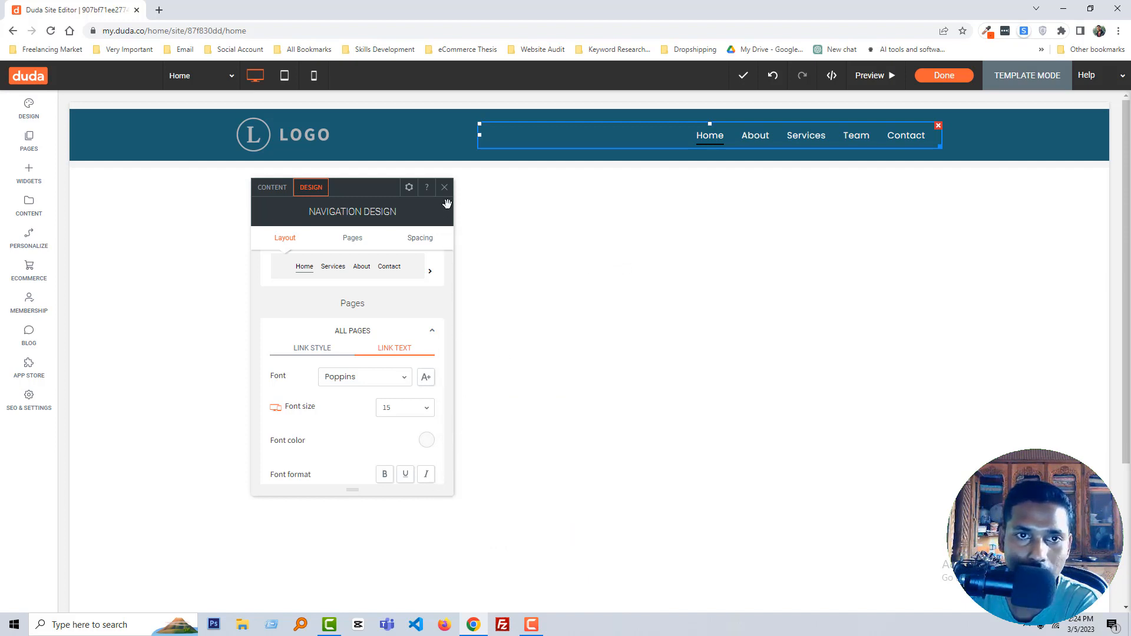
{"action": "left_click", "coordinate": [444, 188]}
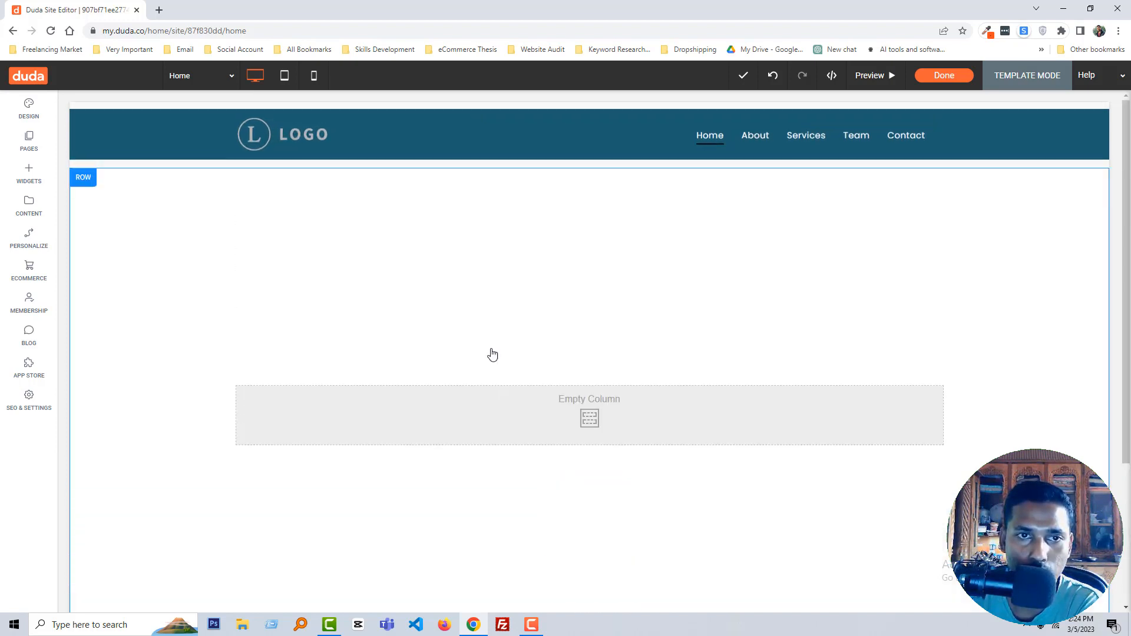
{"action": "mouse_move", "coordinate": [589, 400]}
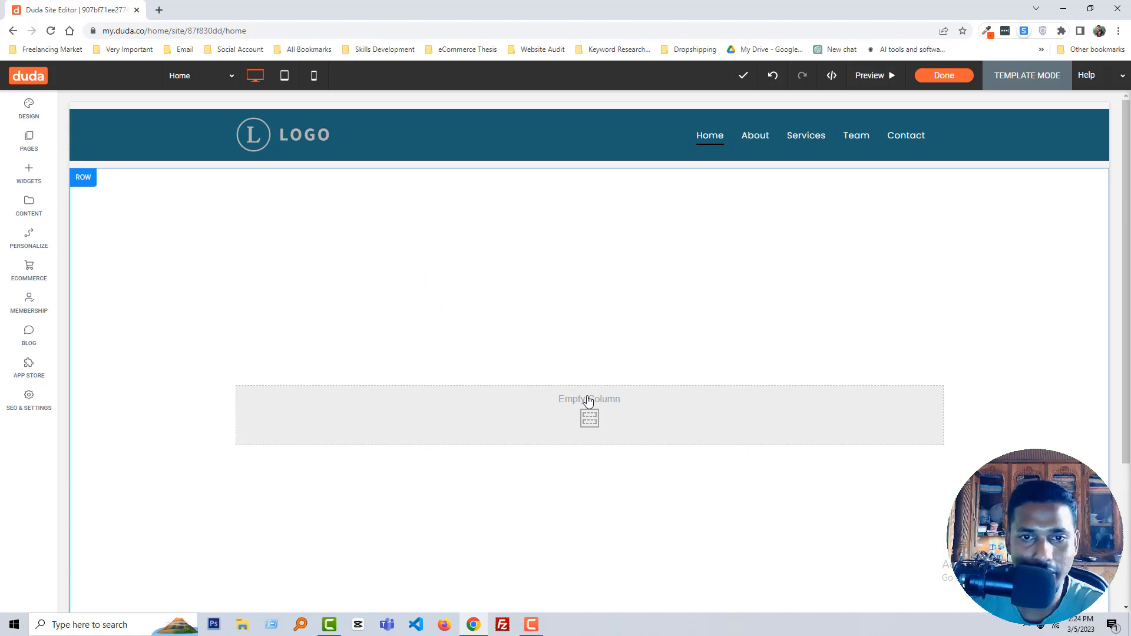
Step: Search widgets for 'slider' and drag the Image Slider into the column below the header
{"action": "left_click", "coordinate": [588, 414]}
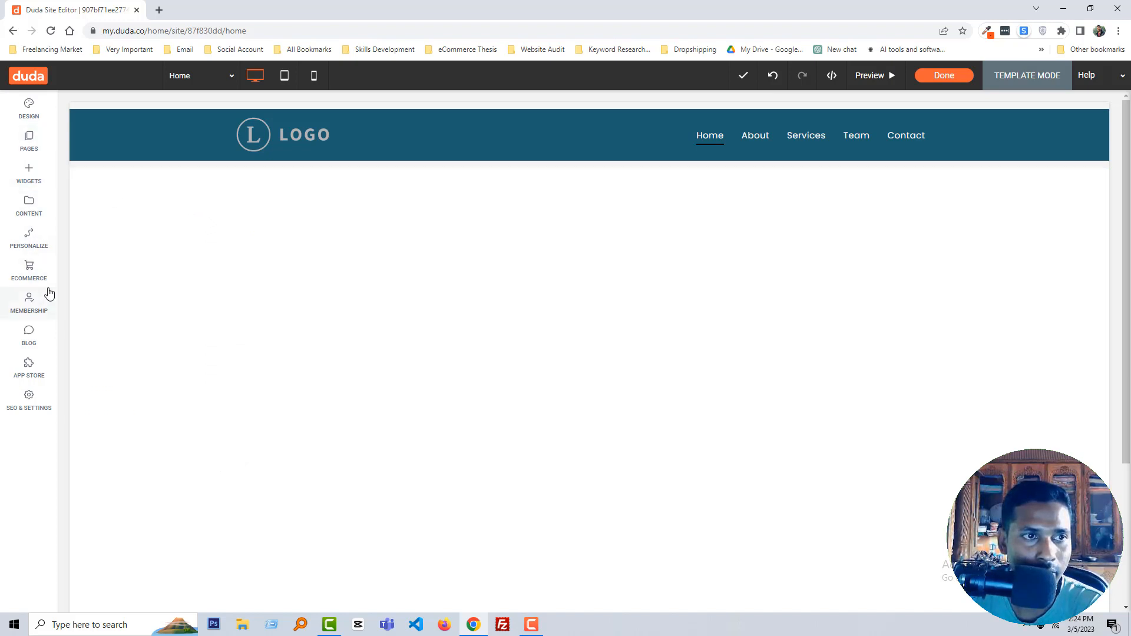
{"action": "mouse_move", "coordinate": [43, 318]}
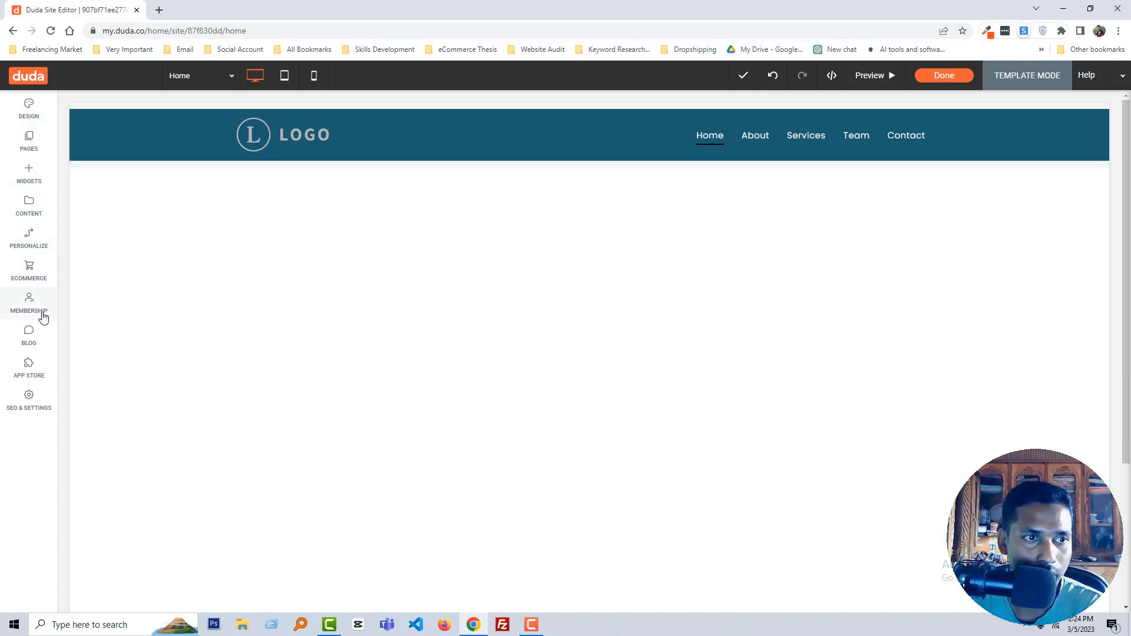
{"action": "mouse_move", "coordinate": [35, 228]}
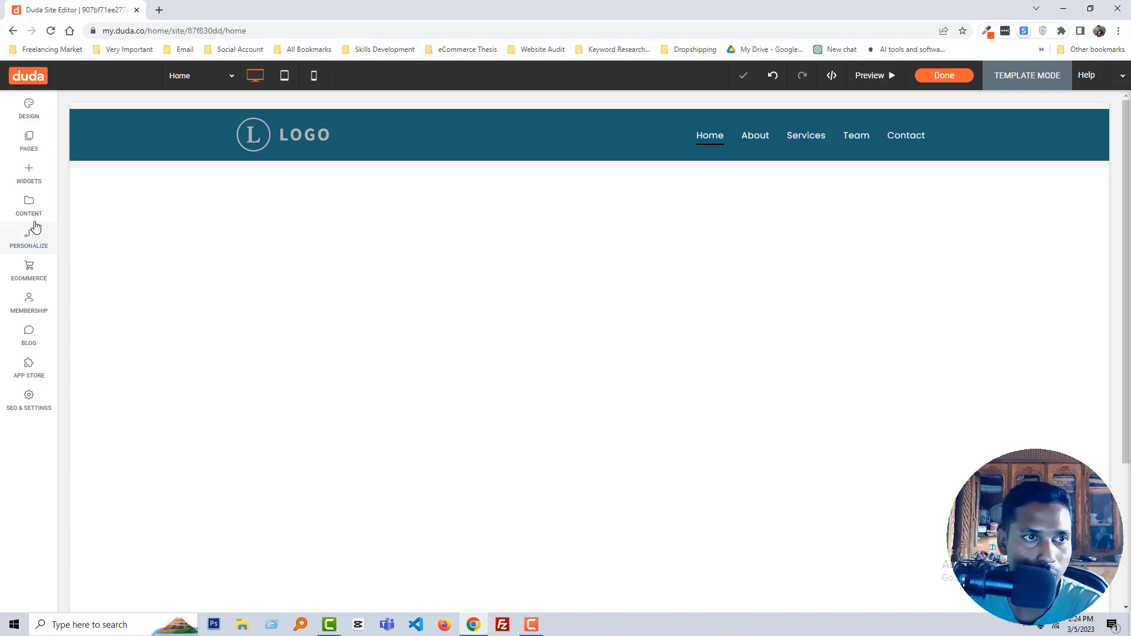
{"action": "left_click", "coordinate": [29, 173]}
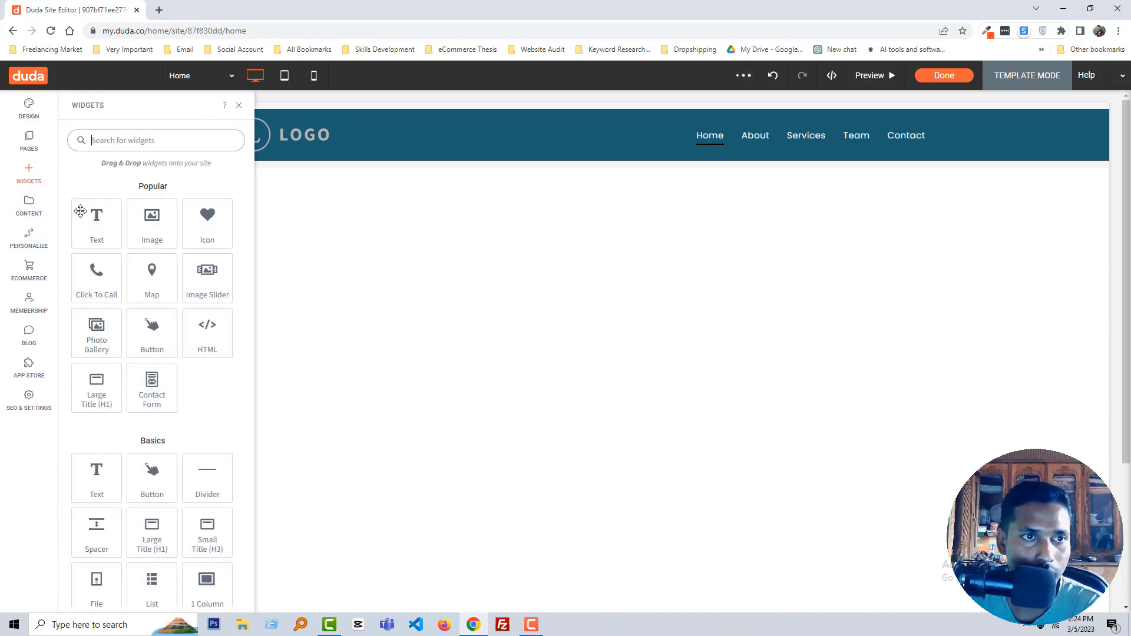
{"action": "left_click", "coordinate": [155, 140]}
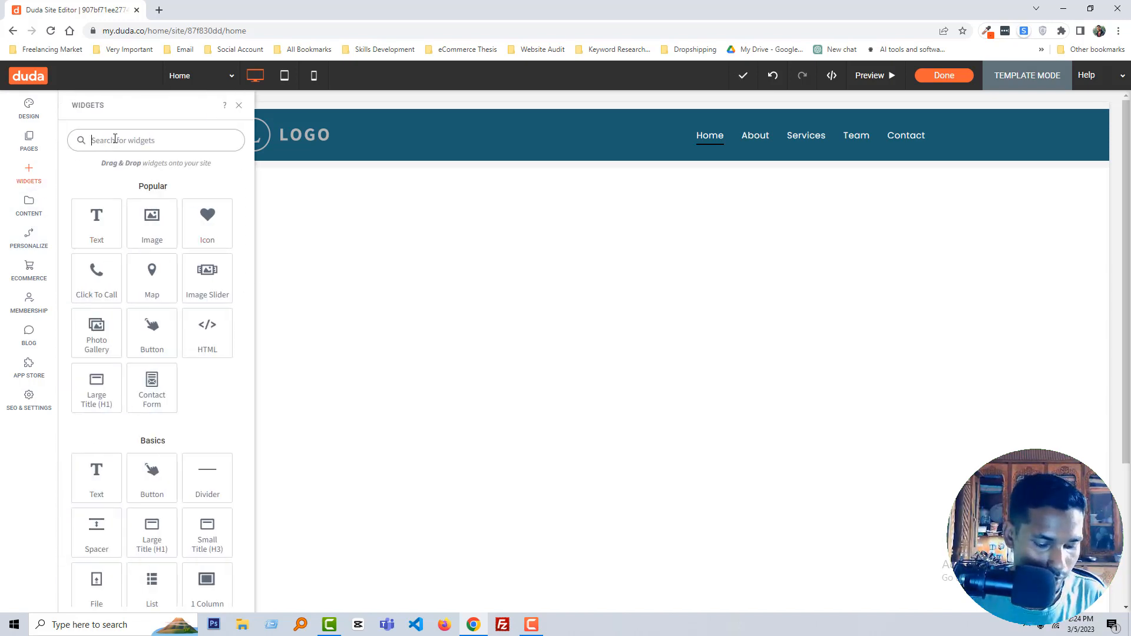
{"action": "type", "text": "slider"}
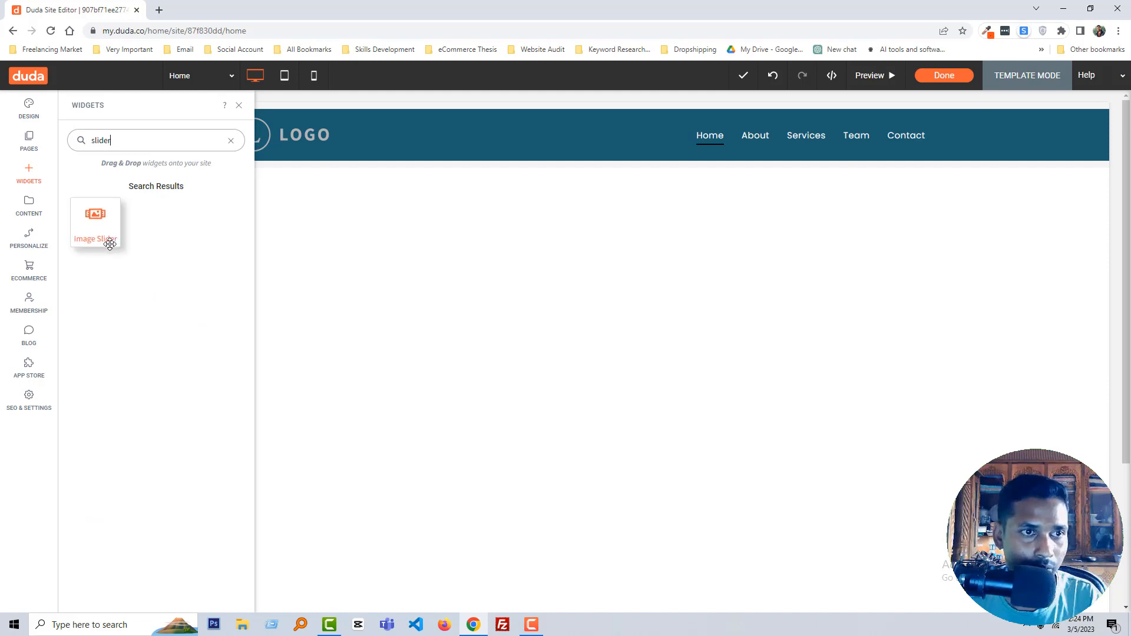
{"action": "left_click_drag", "start_coordinate": [95, 220], "coordinate": [423, 264]}
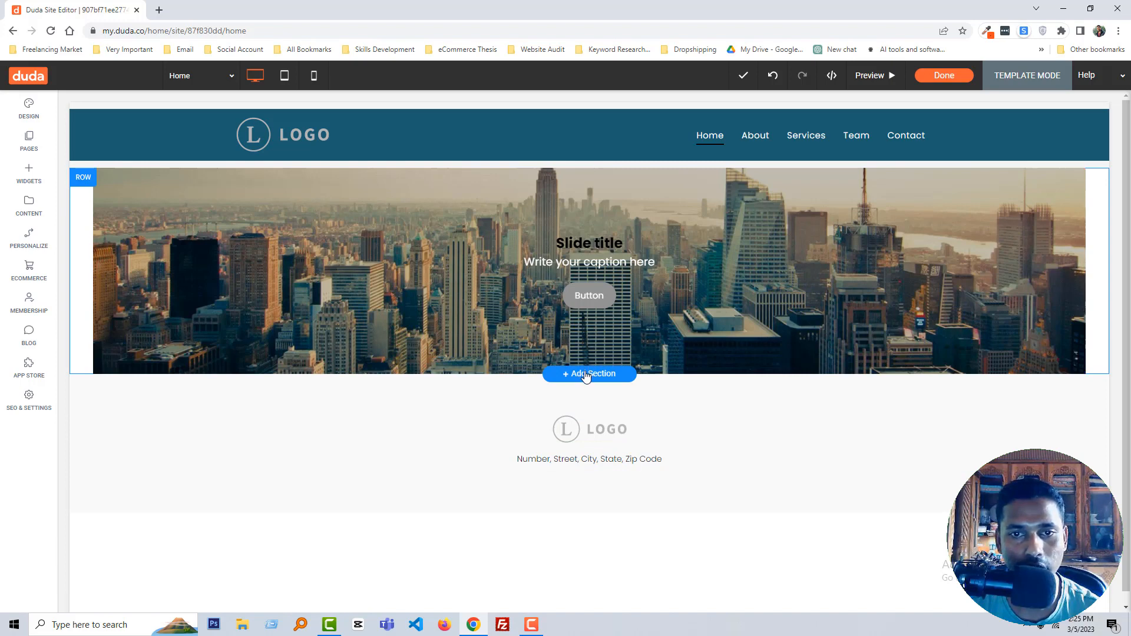
Step: Add the 'best buddy' Intro section template below the slider
{"action": "left_click", "coordinate": [589, 374]}
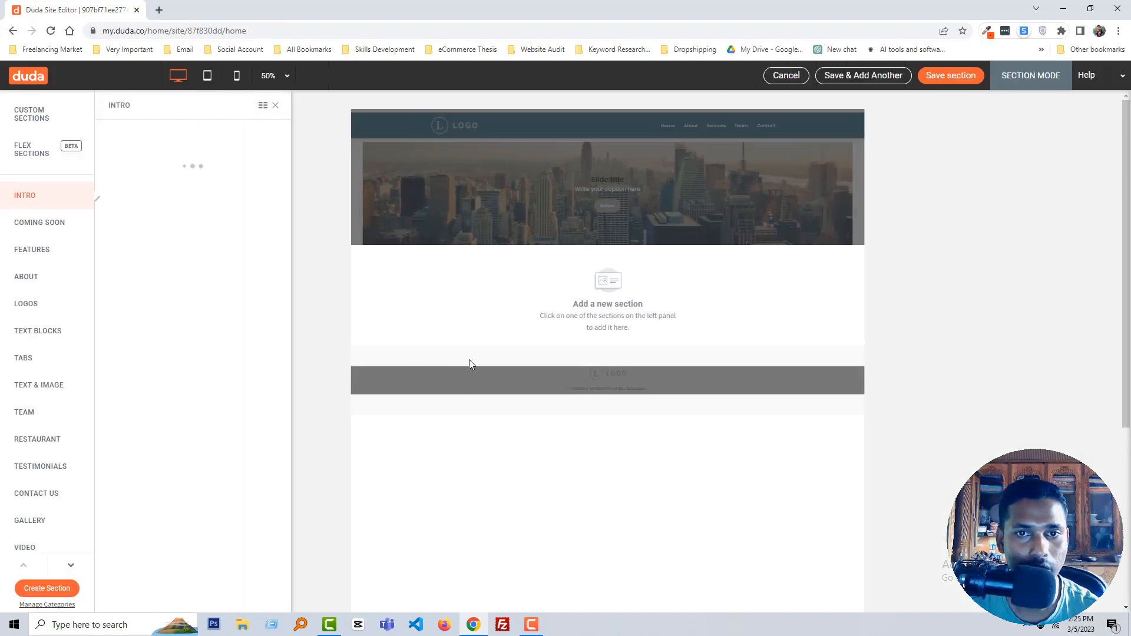
{"action": "left_click", "coordinate": [24, 195]}
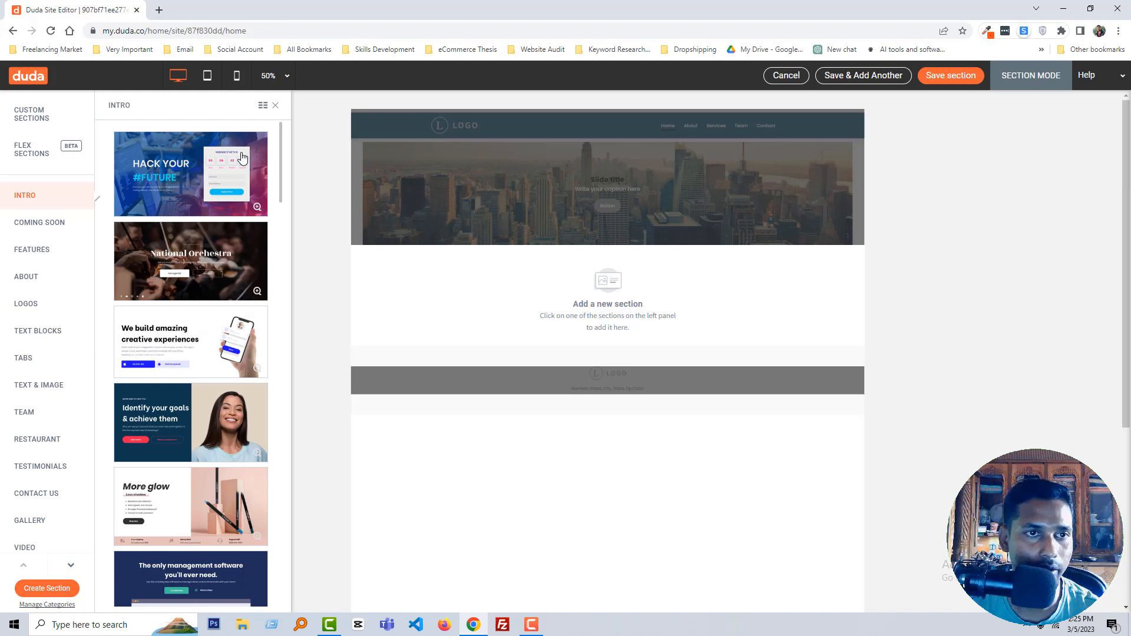
{"action": "scroll", "scroll_direction": "down", "scroll_amount": 3}
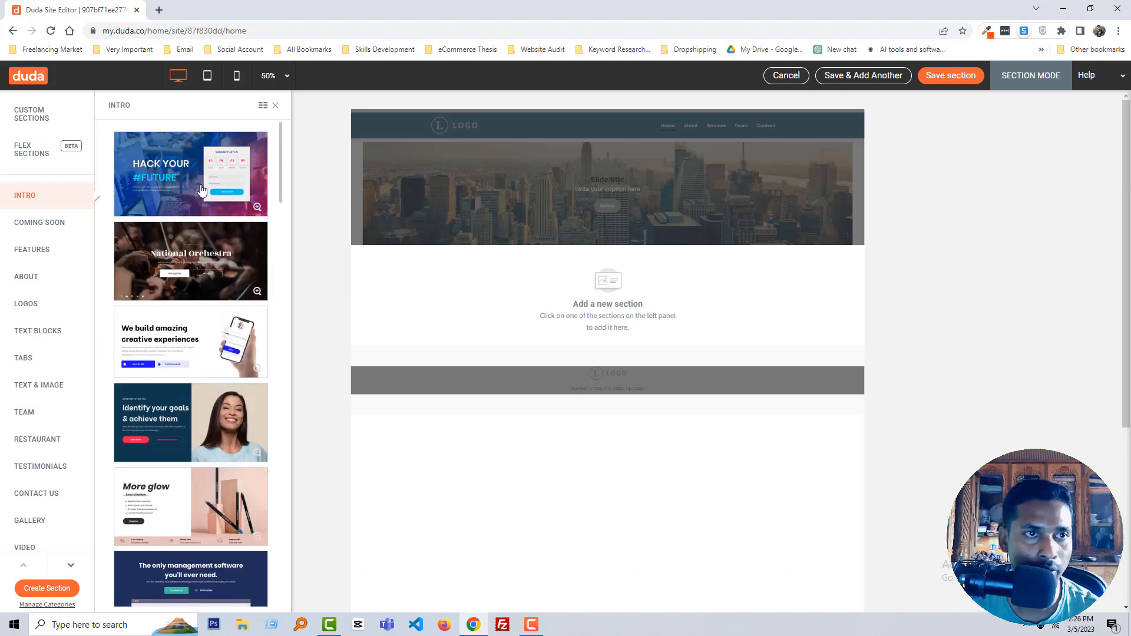
{"action": "scroll", "scroll_direction": "down", "scroll_amount": 3}
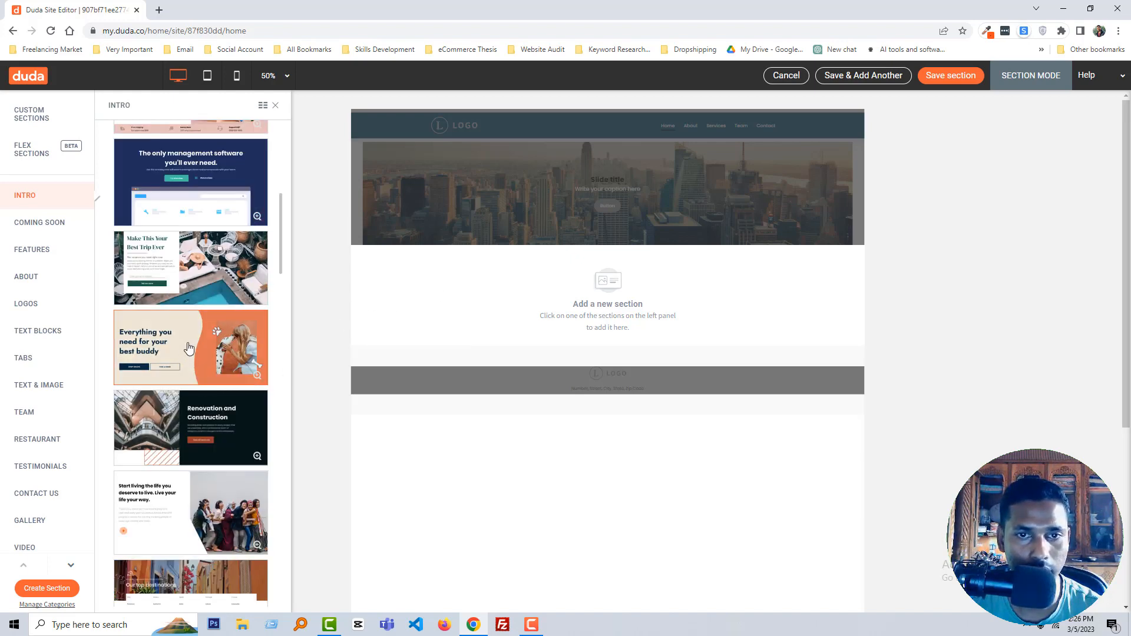
{"action": "left_click", "coordinate": [190, 347]}
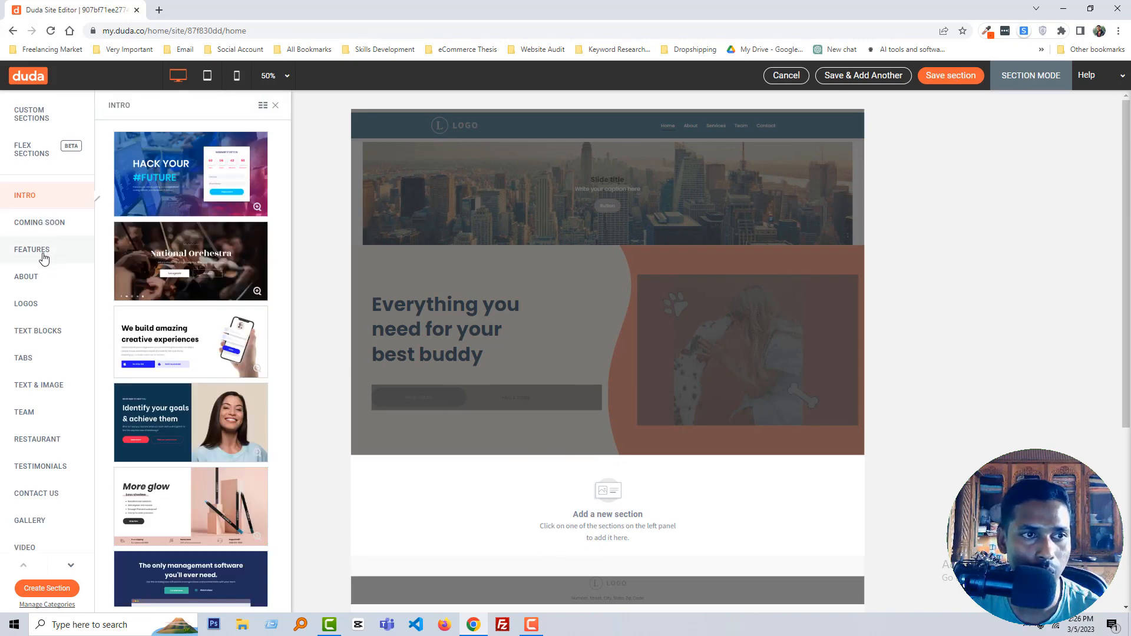
Step: Add the 'engage your customers' Features section and save the sections
{"action": "left_click", "coordinate": [32, 249]}
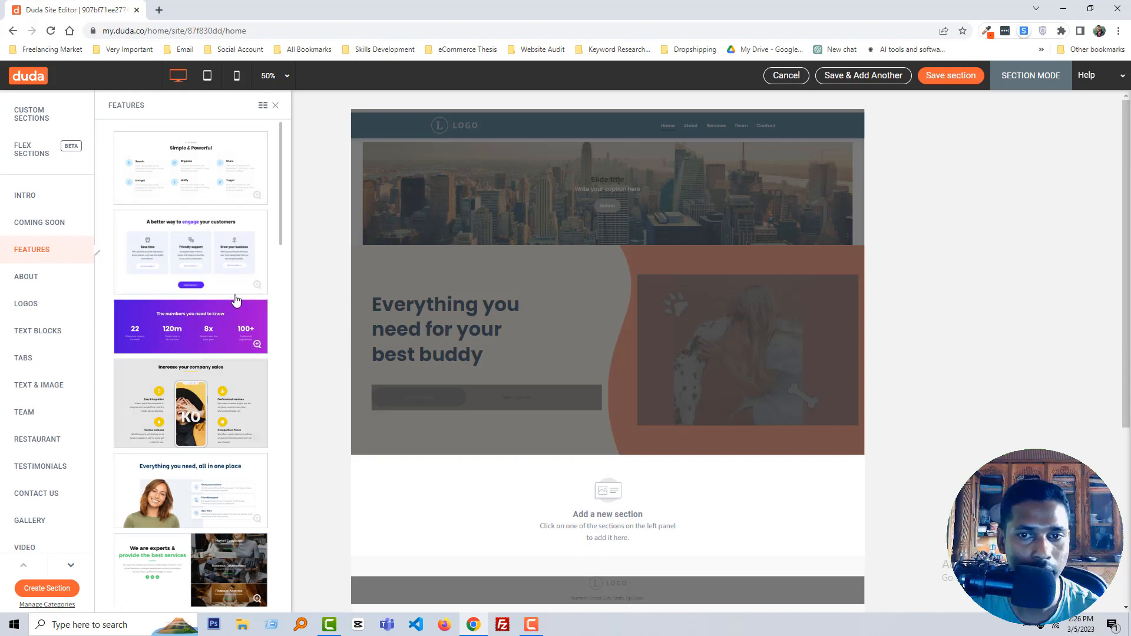
{"action": "left_click", "coordinate": [190, 251]}
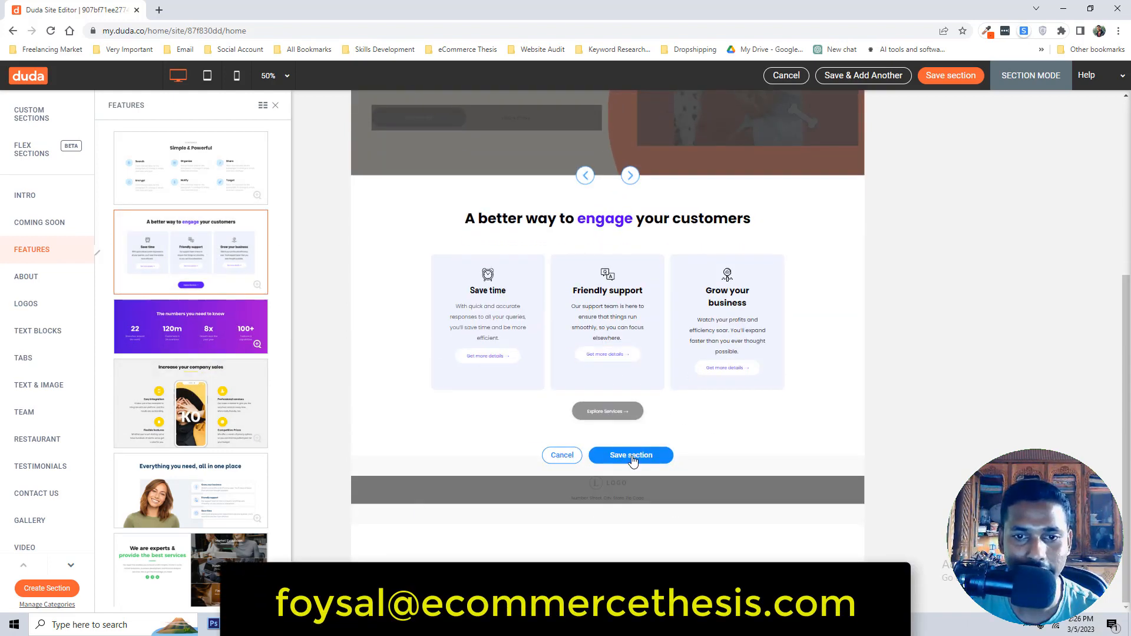
{"action": "left_click", "coordinate": [630, 456]}
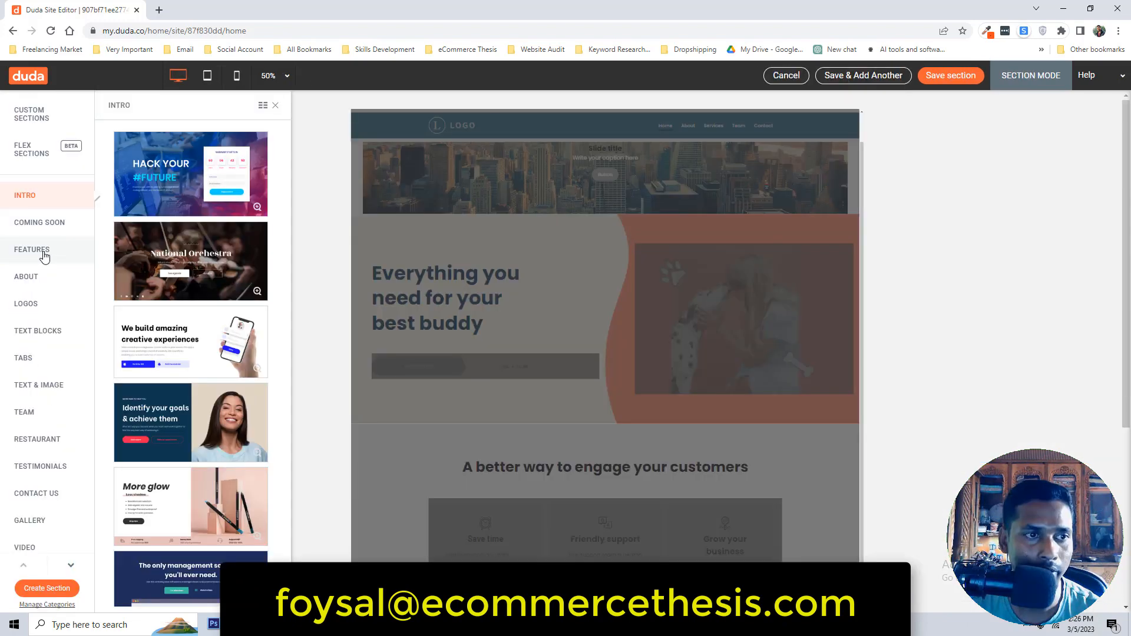
Step: Add the dark quote testimonial section quoting Chris Avond below the features section
{"action": "left_click", "coordinate": [31, 249]}
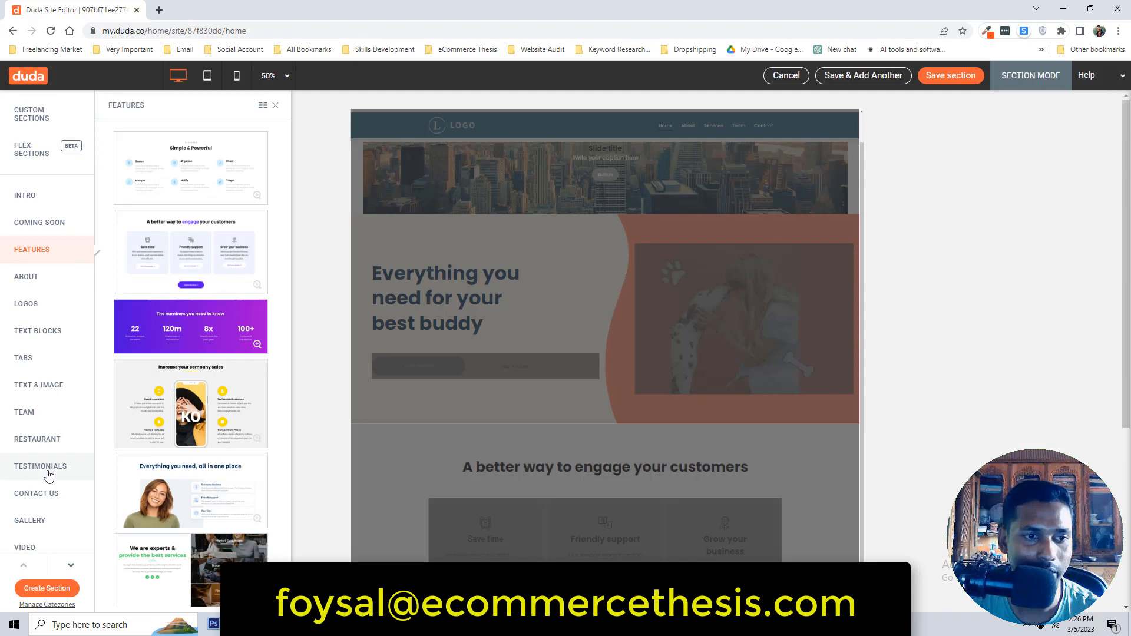
{"action": "left_click", "coordinate": [39, 466]}
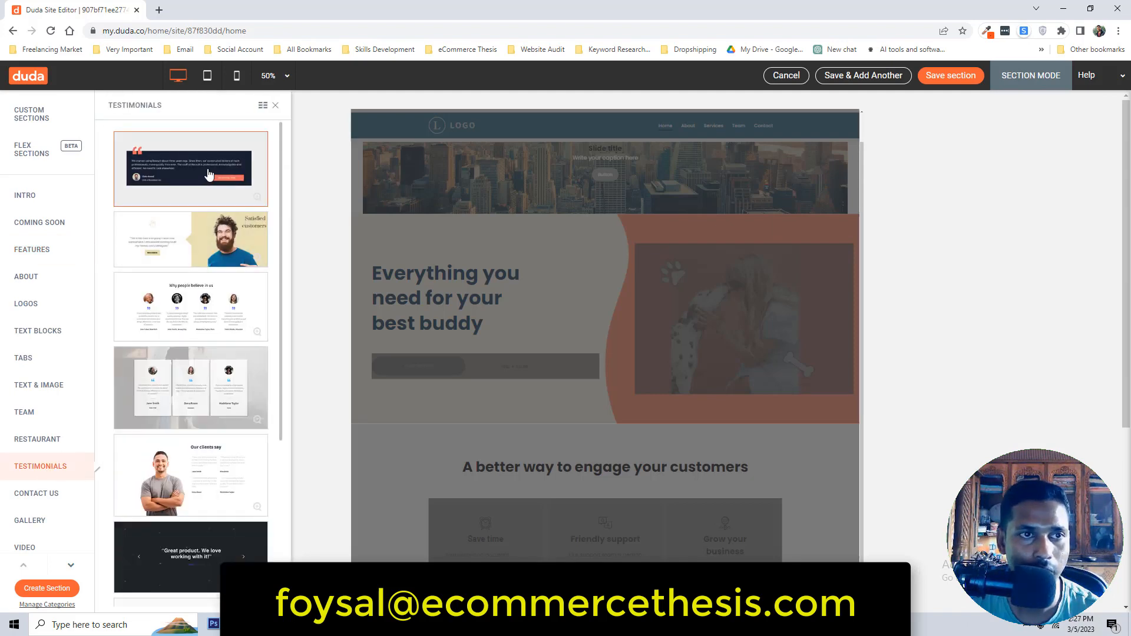
{"action": "scroll", "scroll_direction": "down", "scroll_amount": 3}
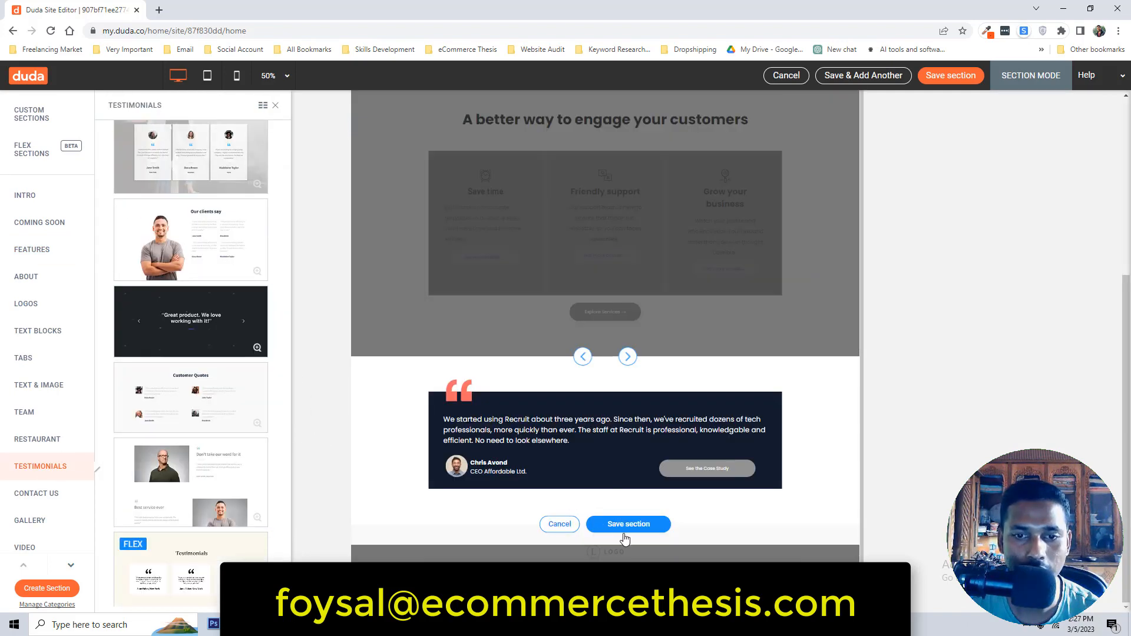
{"action": "left_click", "coordinate": [627, 524]}
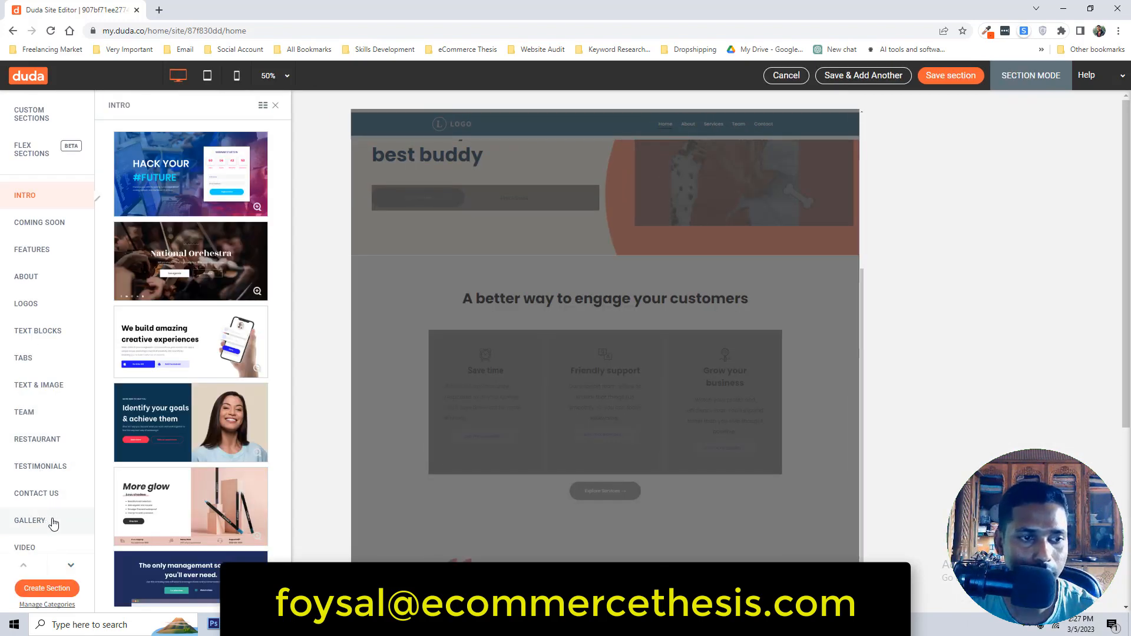
{"action": "left_click", "coordinate": [36, 492]}
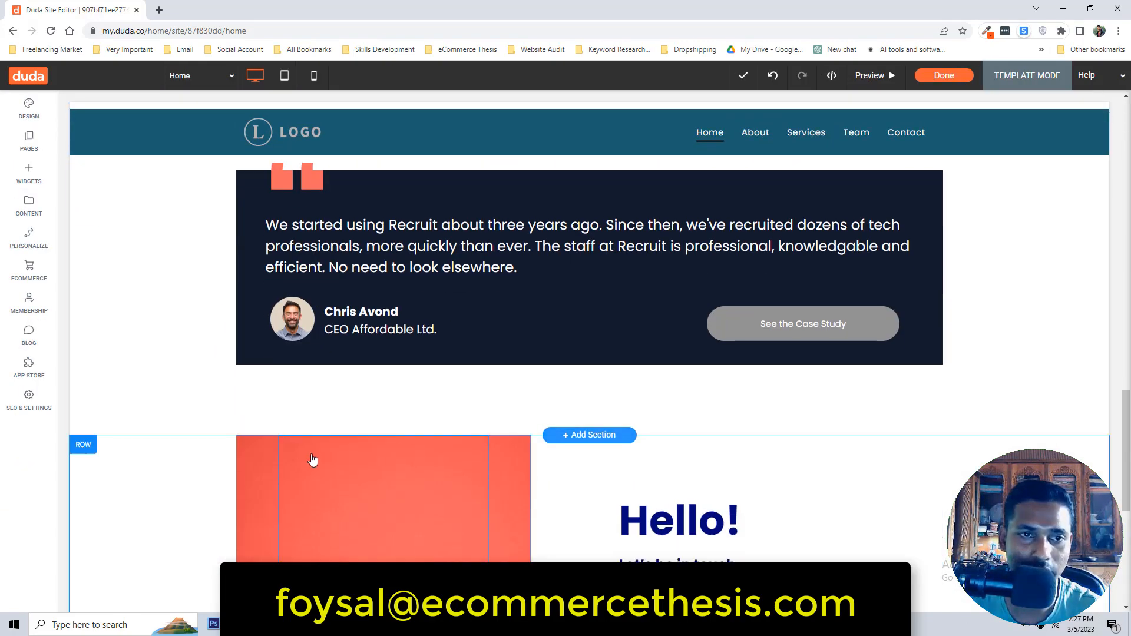
Step: Review the stacked home page sections and close the Design settings panel
{"action": "scroll", "scroll_direction": "down", "scroll_amount": 3}
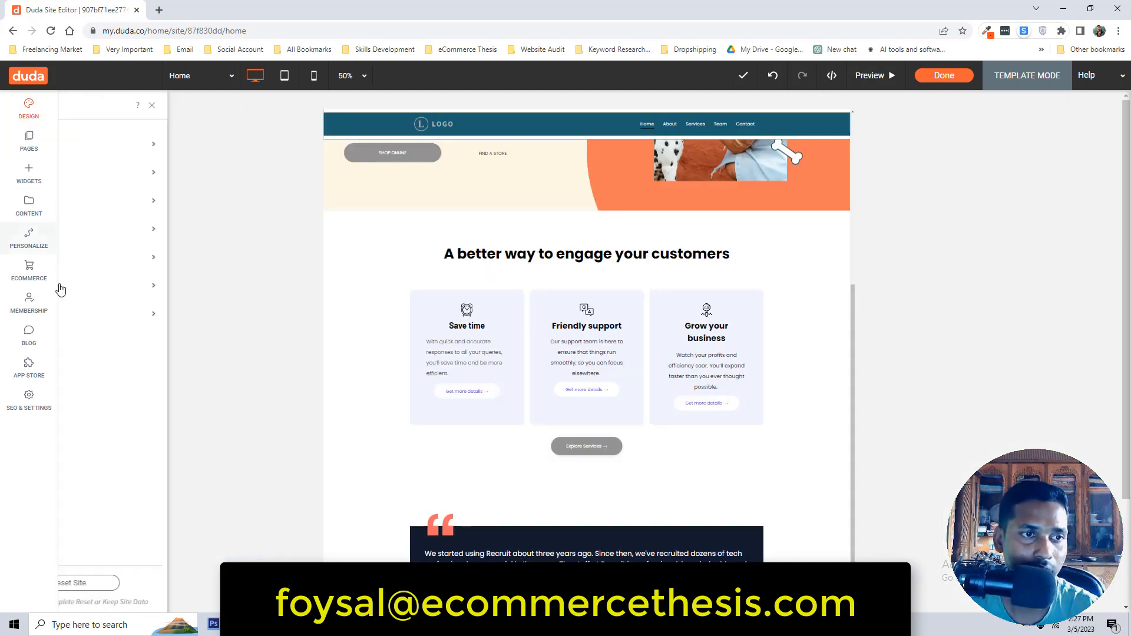
{"action": "left_click", "coordinate": [28, 301]}
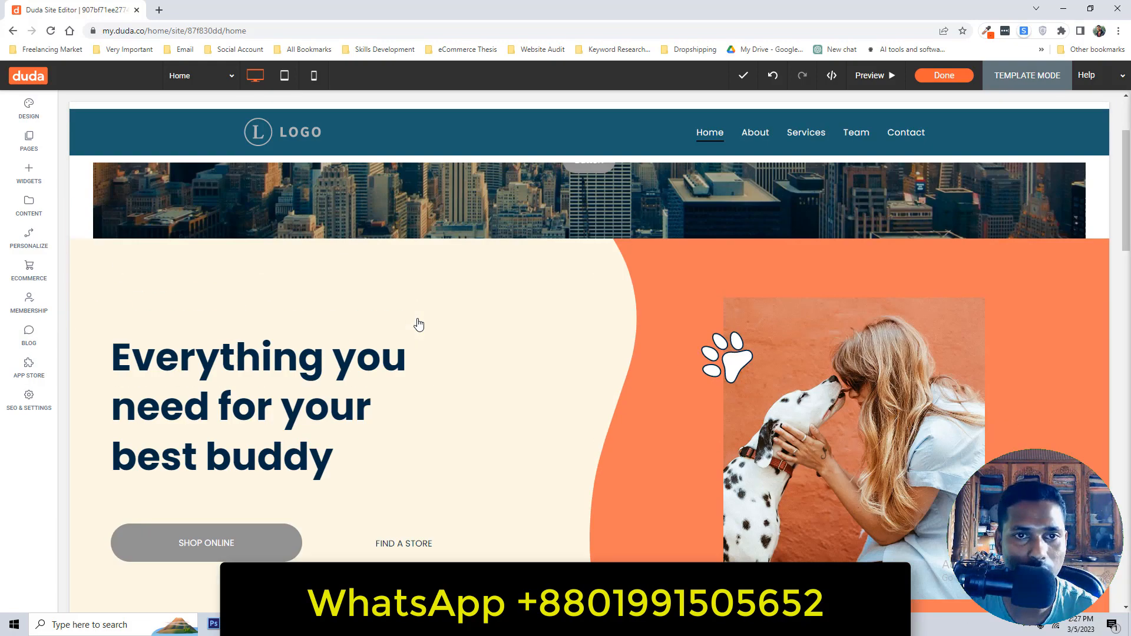
{"action": "scroll", "scroll_direction": "down", "scroll_amount": 3}
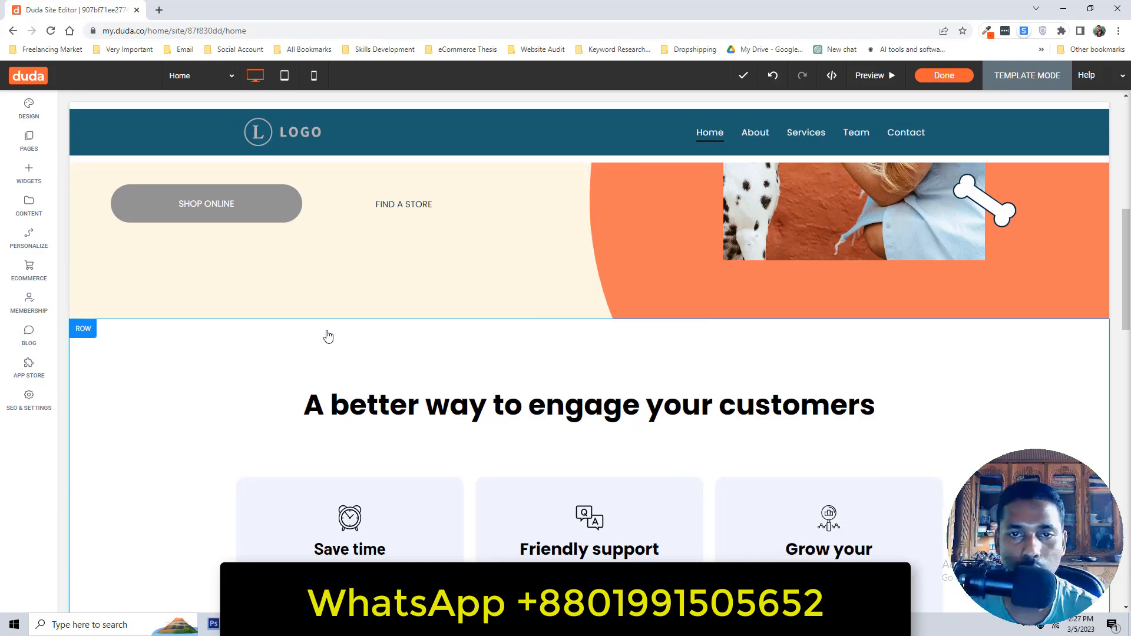